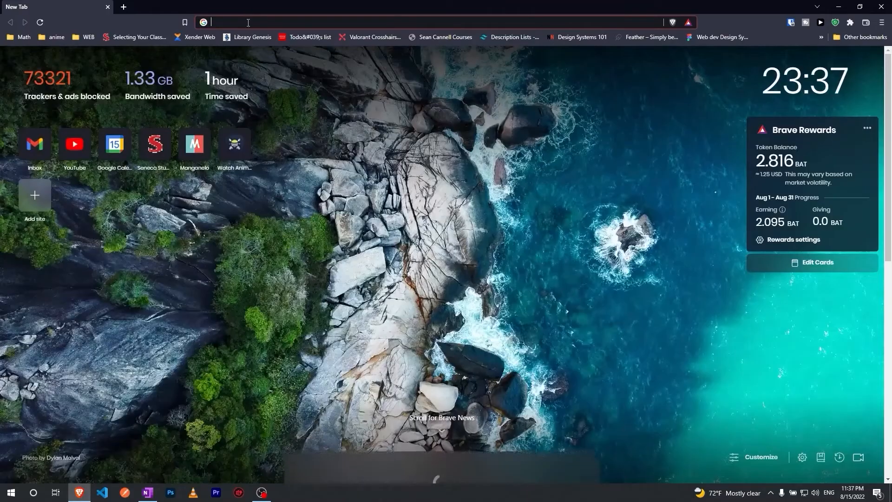
# Step: Find react-icons via Google, copy its npm install command, and return to the editor
pyautogui.click(247, 22)
pyautogui.write('react-icons')
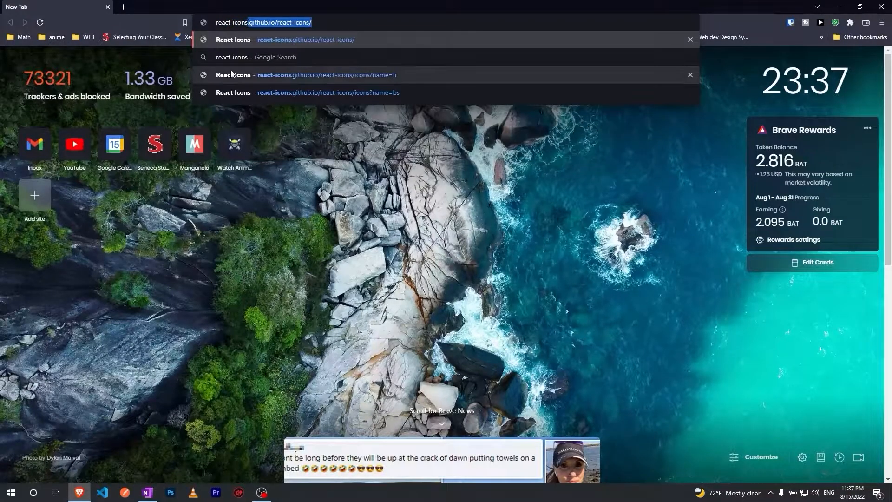
pyautogui.click(257, 57)
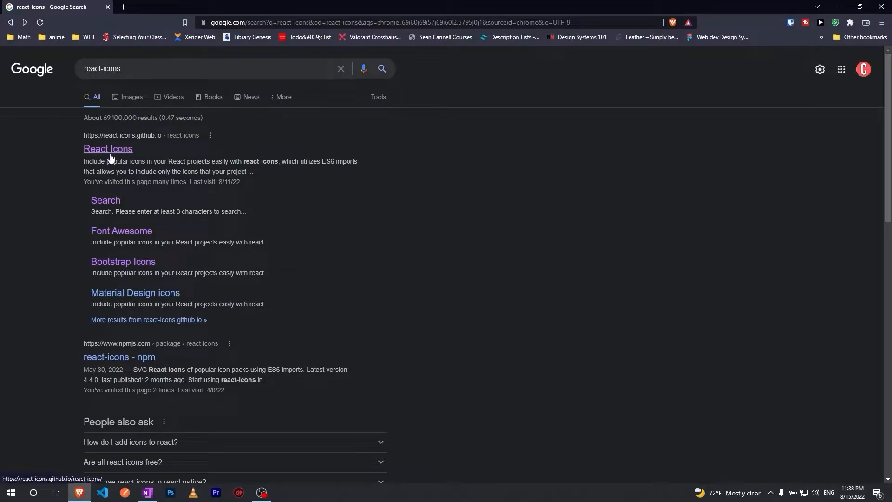
pyautogui.click(107, 149)
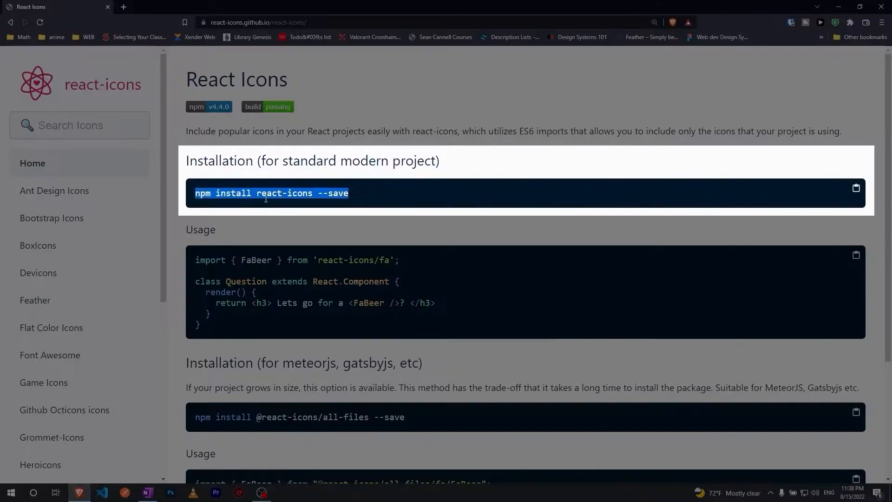
pyautogui.click(855, 188)
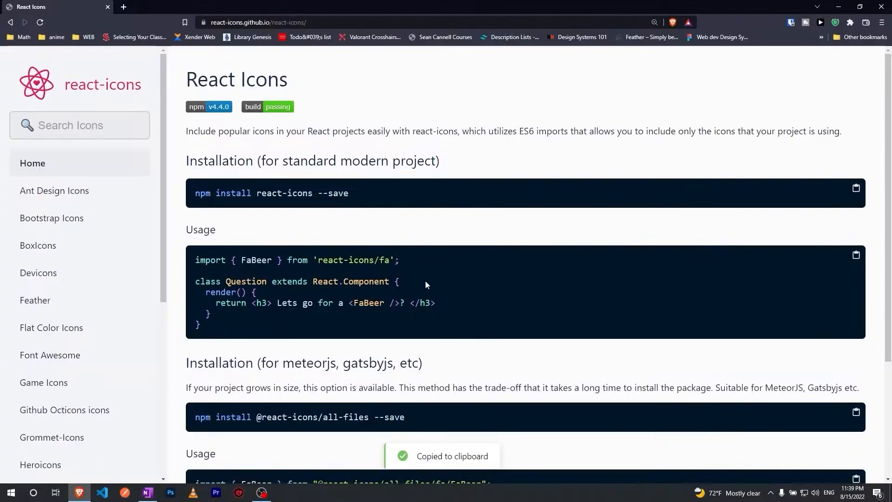
pyautogui.click(101, 492)
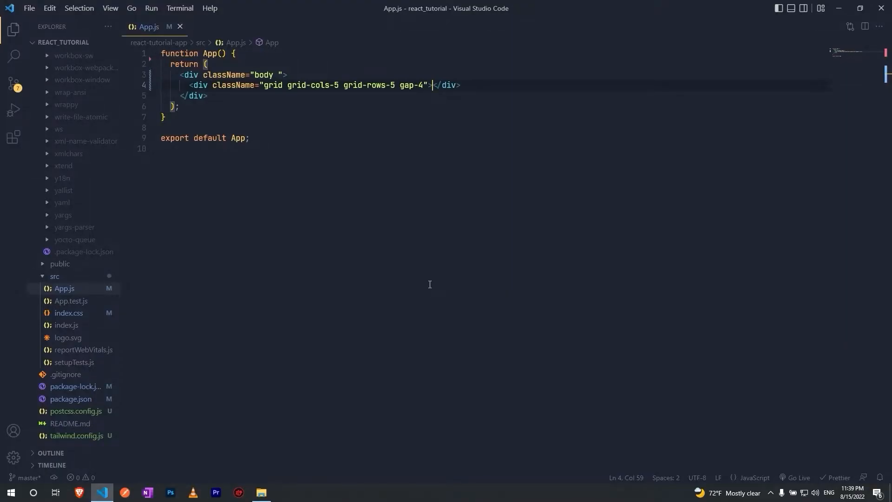
# Step: Toggle the integrated terminal beneath App.js with Ctrl+`
pyautogui.press('ctrl+`')
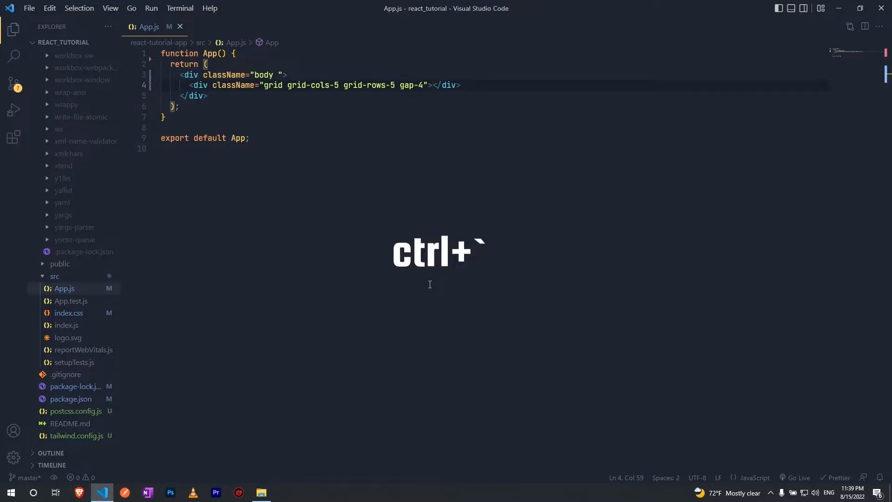
pyautogui.press('ctrl+`')
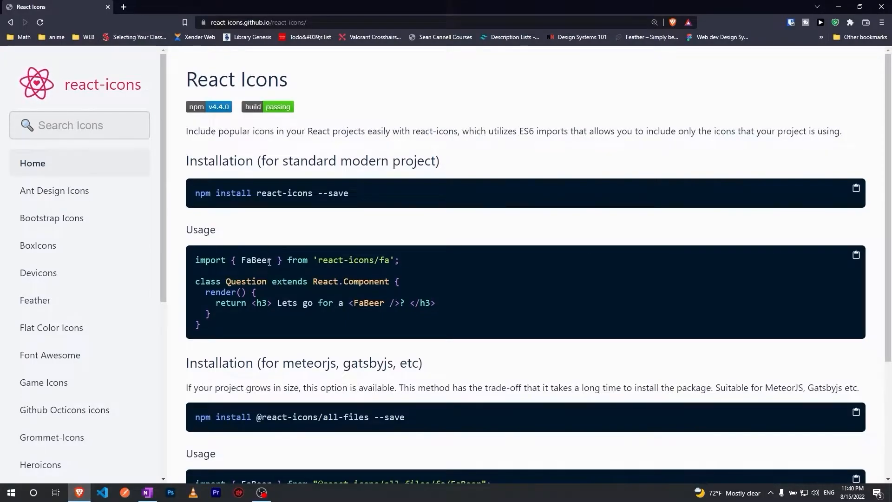
# Step: Review the FaBeer import usage example, then switch to the Feather icon set
pyautogui.tripleClick(284, 260)
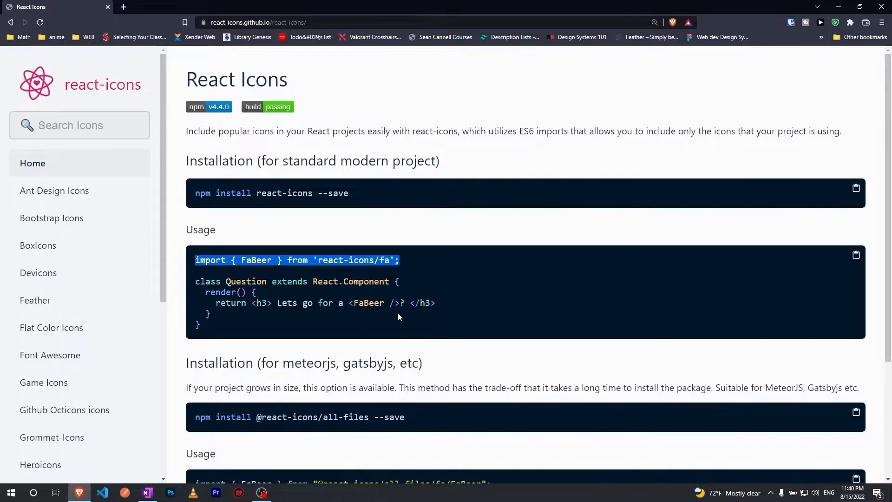
pyautogui.doubleClick(367, 303)
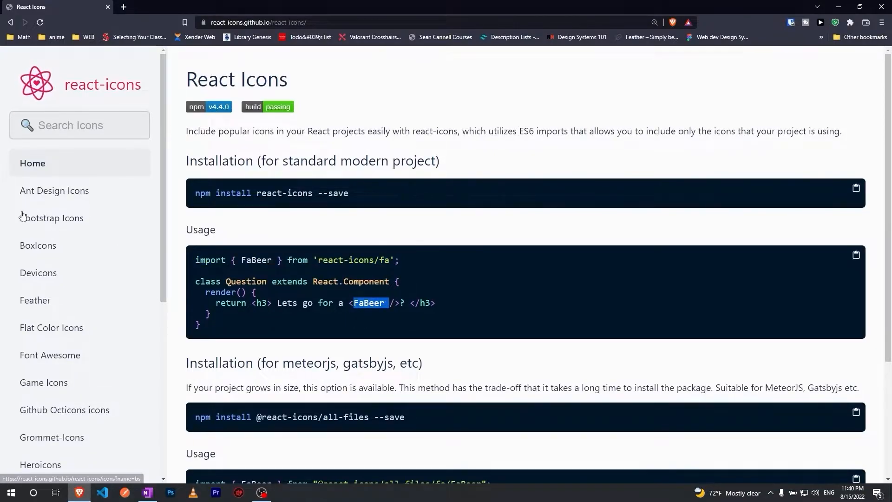
pyautogui.moveTo(36, 300)
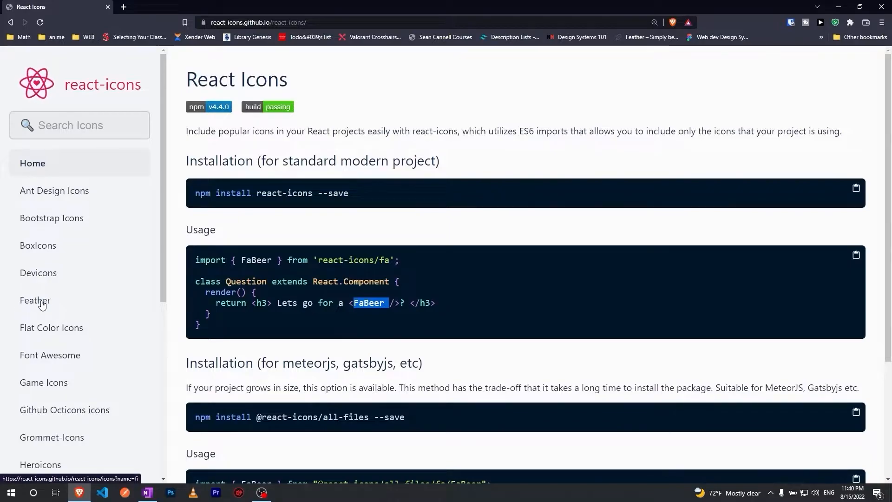
pyautogui.click(35, 300)
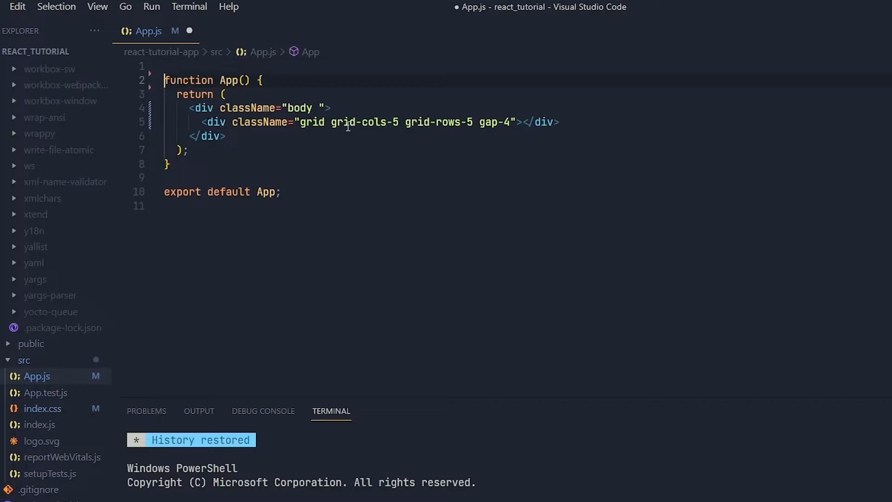
# Step: Import from react-icons/fi and start rendering <FiAward /> inside the grid div
pyautogui.write('import { IconName } from "react-icons/fi";')
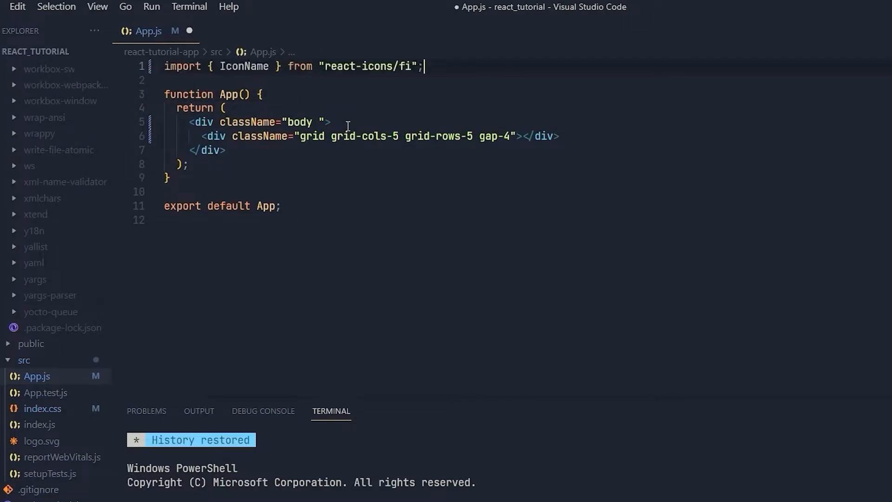
pyautogui.click(79, 493)
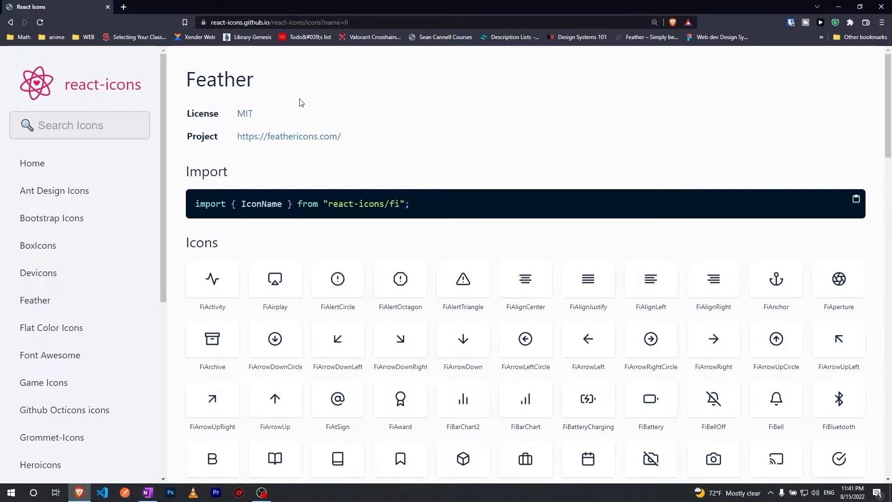
pyautogui.moveTo(448, 268)
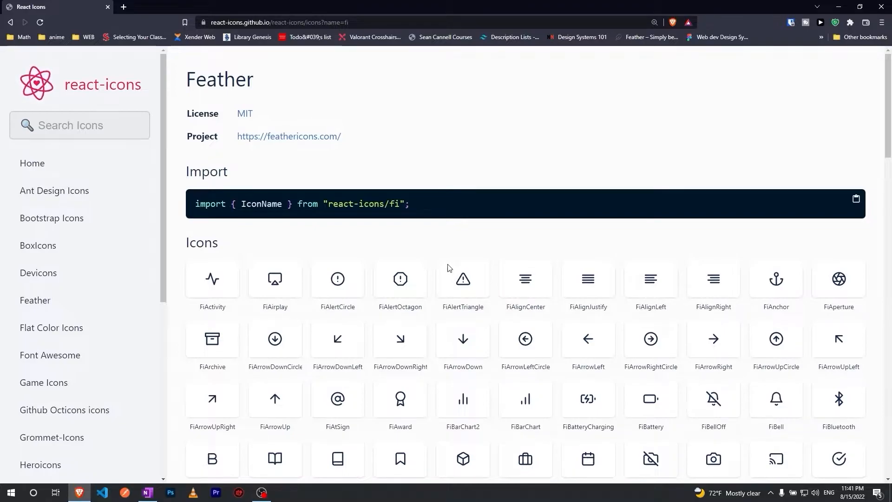
pyautogui.scroll(-3)
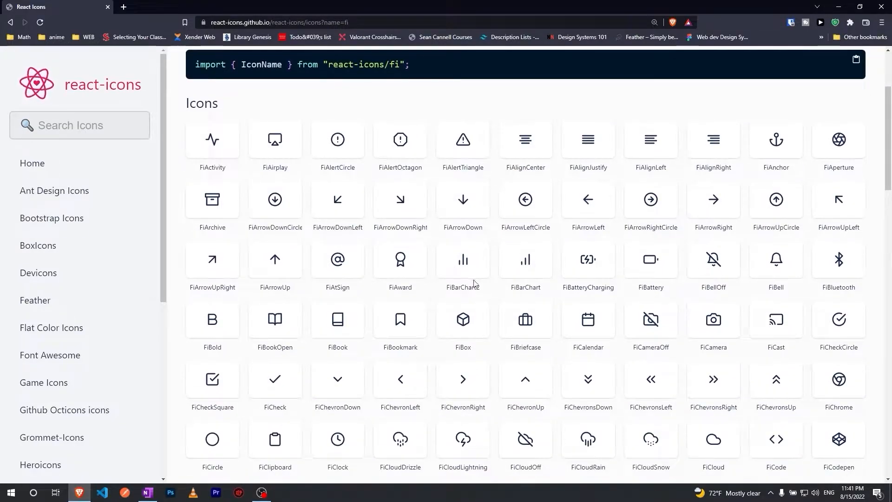
pyautogui.click(102, 492)
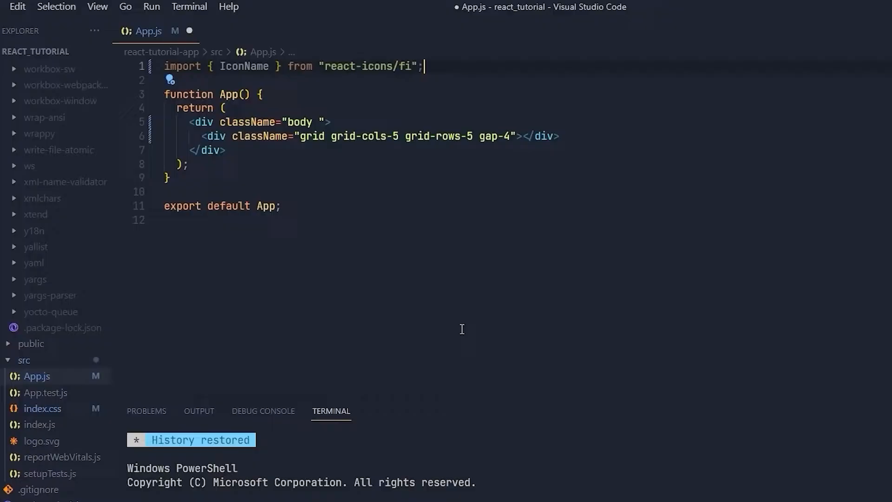
pyautogui.moveTo(244, 66)
pyautogui.write('FiAward')
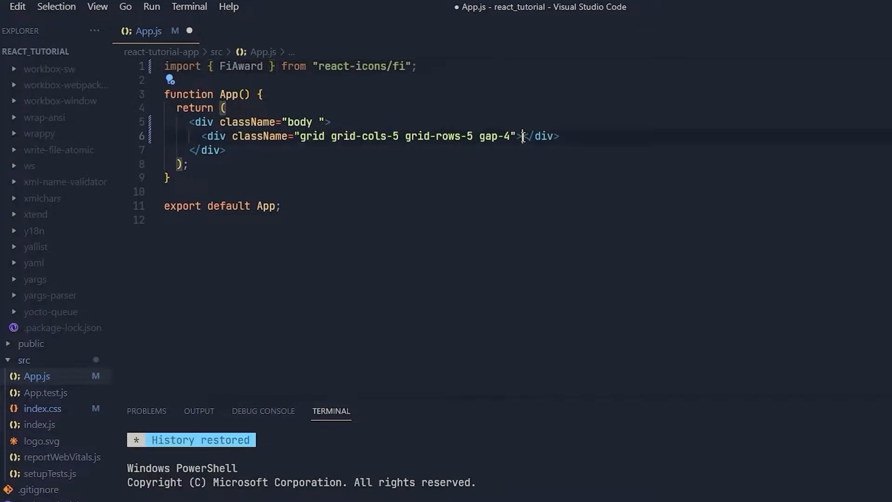
pyautogui.press('Enter')
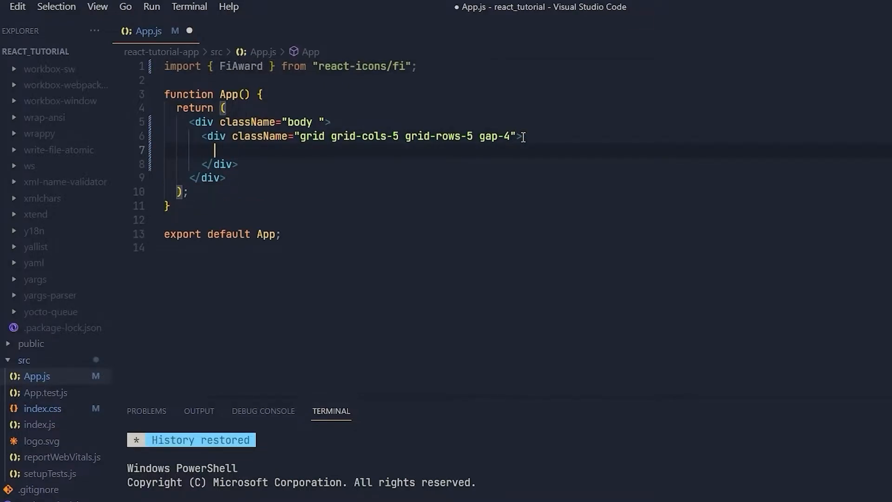
pyautogui.write('<FiAward />')
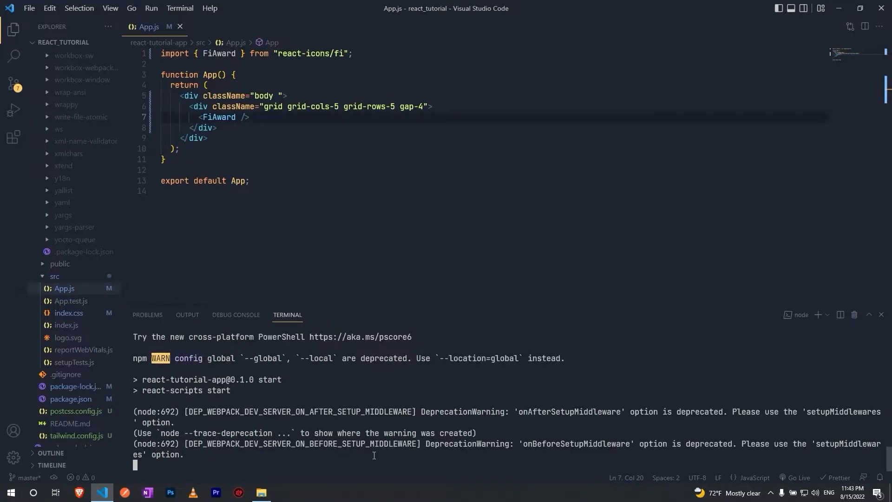
# Step: View the single award icon rendered at localhost:3000
pyautogui.click(78, 492)
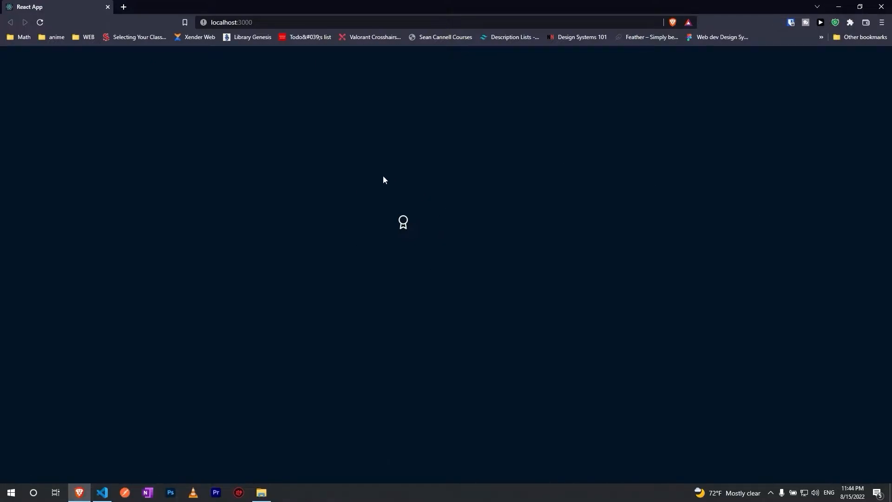
pyautogui.moveTo(435, 197)
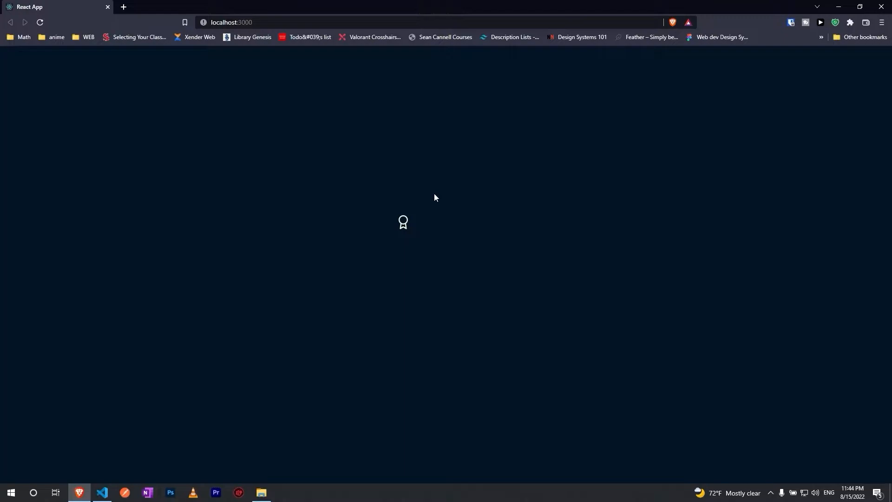
pyautogui.moveTo(411, 201)
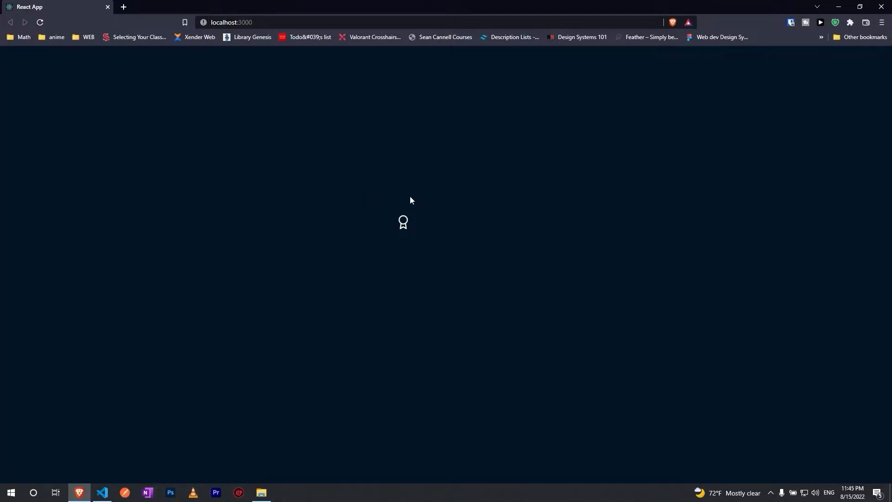
# Step: Give FiAward a className with h-10 w-10 sizing
pyautogui.click(101, 496)
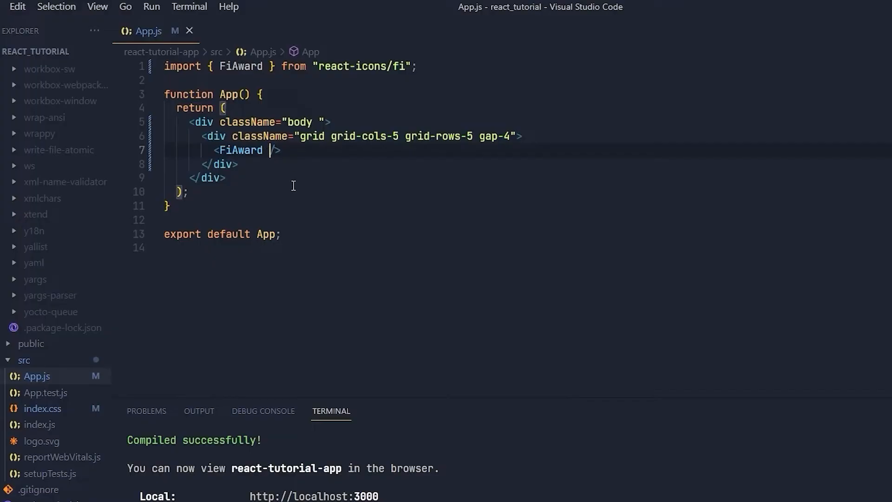
pyautogui.write('className=""')
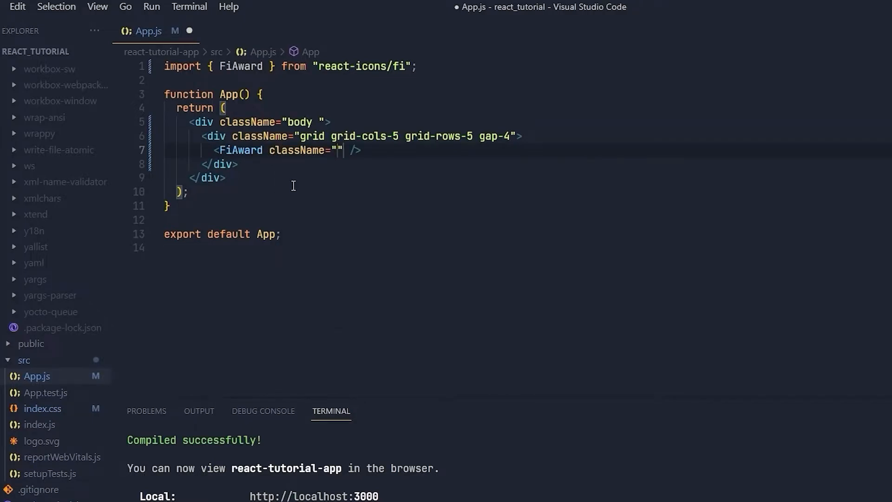
pyautogui.write('h-')
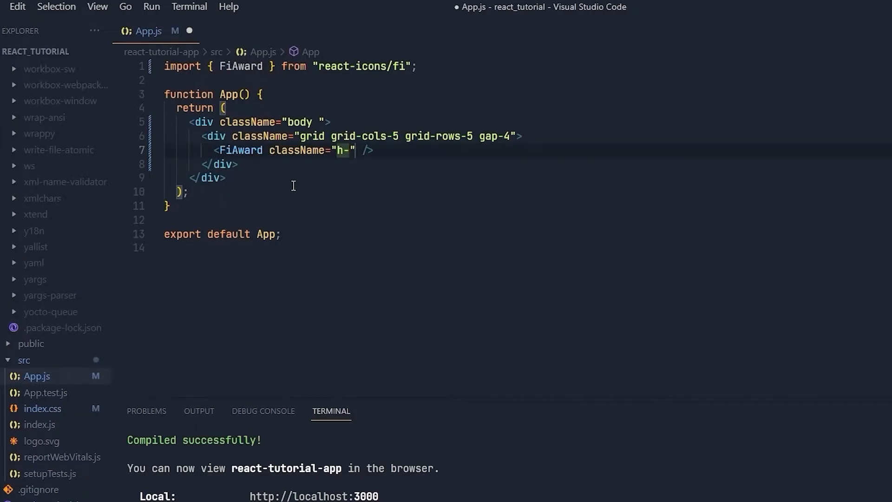
pyautogui.write('10 w')
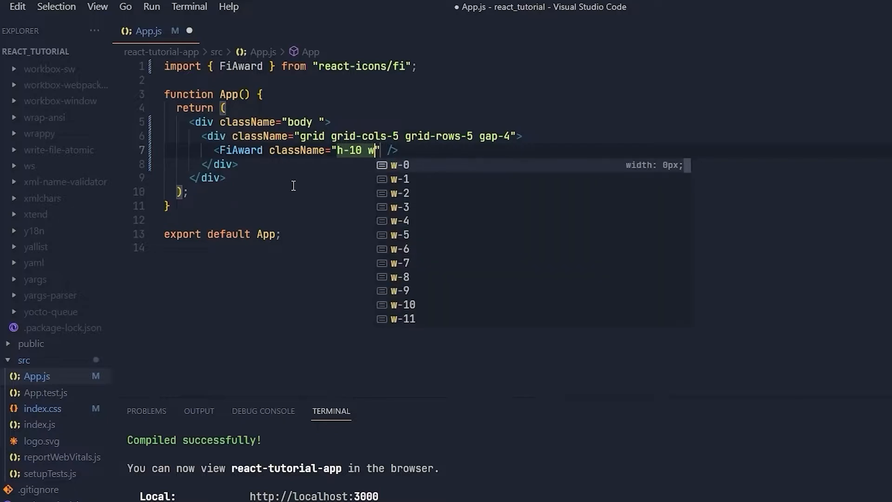
pyautogui.write('-')
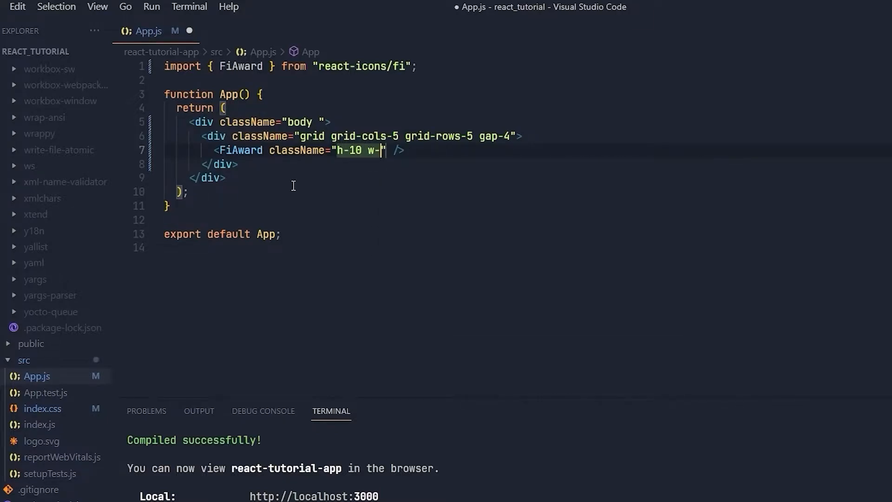
pyautogui.write('10')
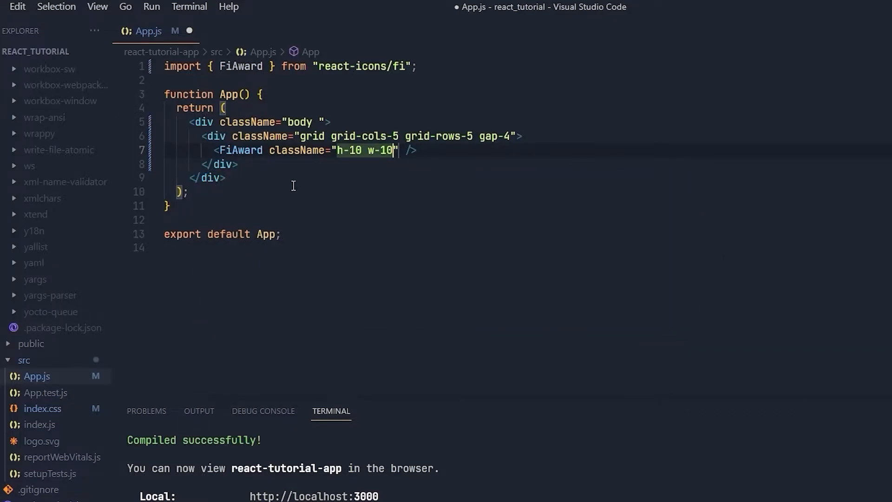
pyautogui.click(79, 492)
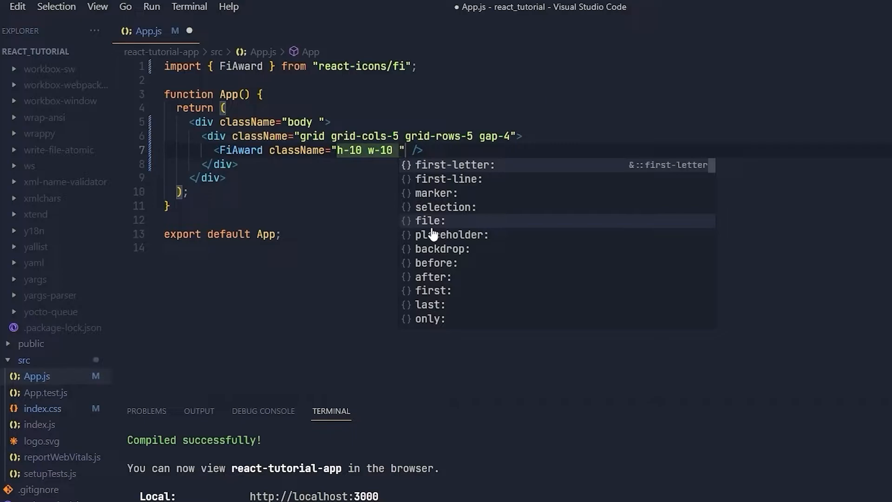
# Step: Add bg-primary text-heading_text and p-4 padding to the FiAward classes
pyautogui.write('bg-primary')
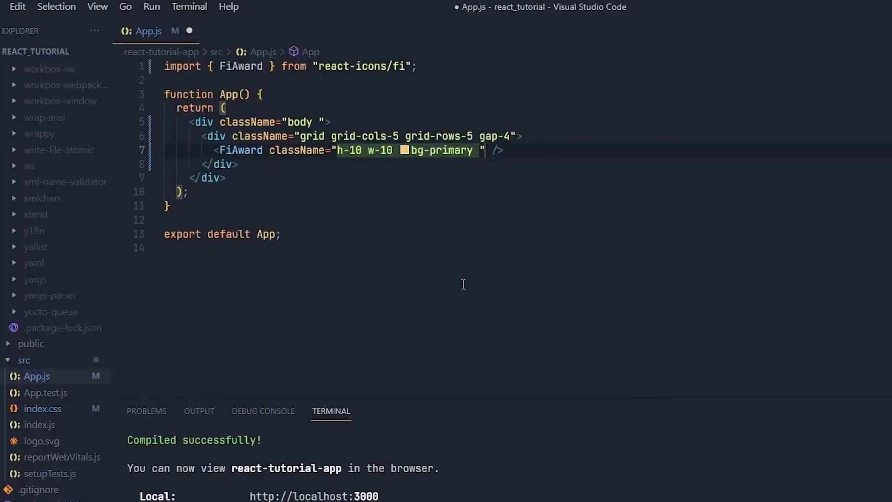
pyautogui.write('text')
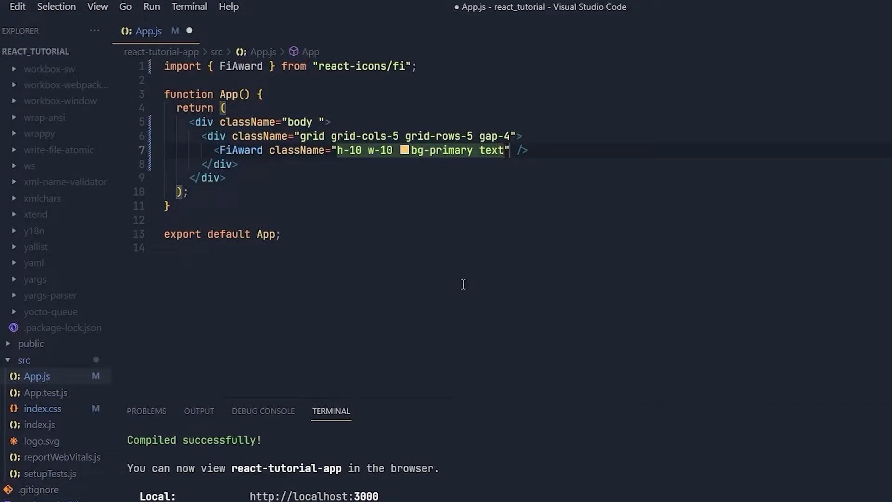
pyautogui.write('-')
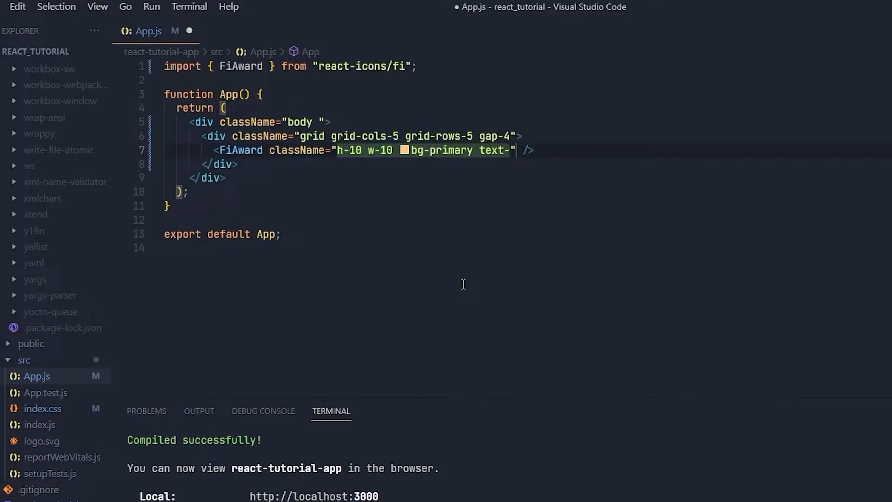
pyautogui.write('heading')
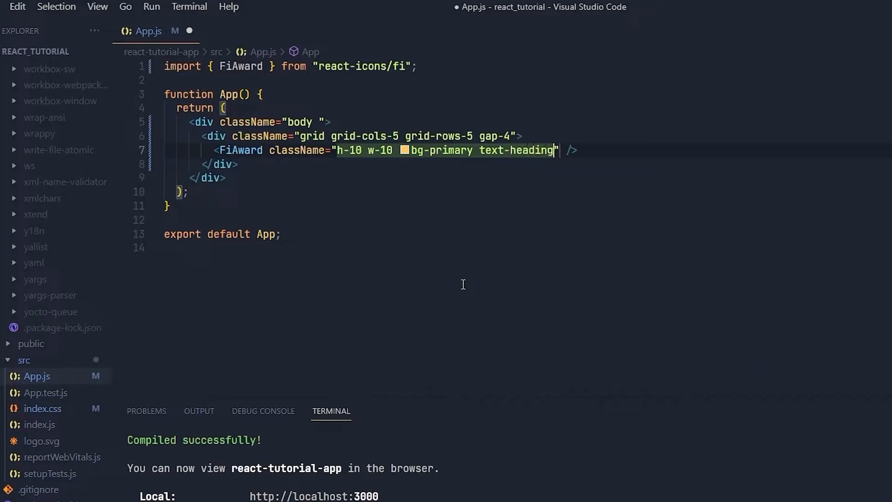
pyautogui.write('_text')
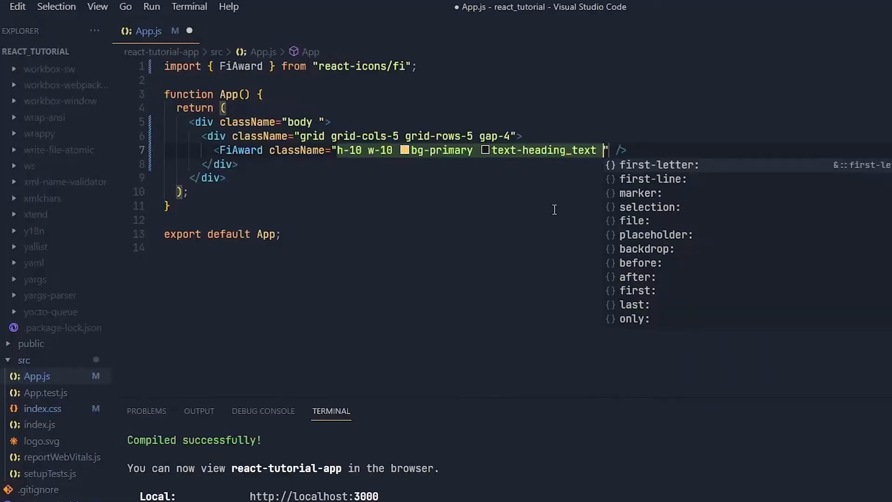
pyautogui.write('p')
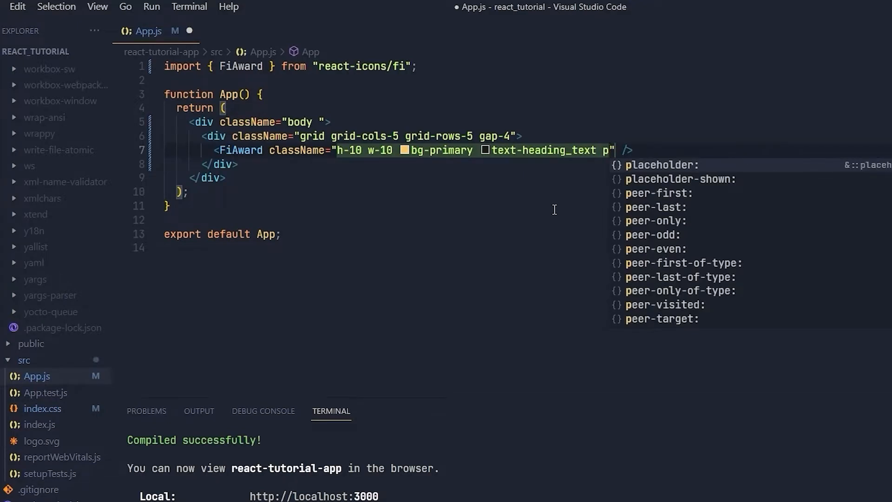
pyautogui.write('-')
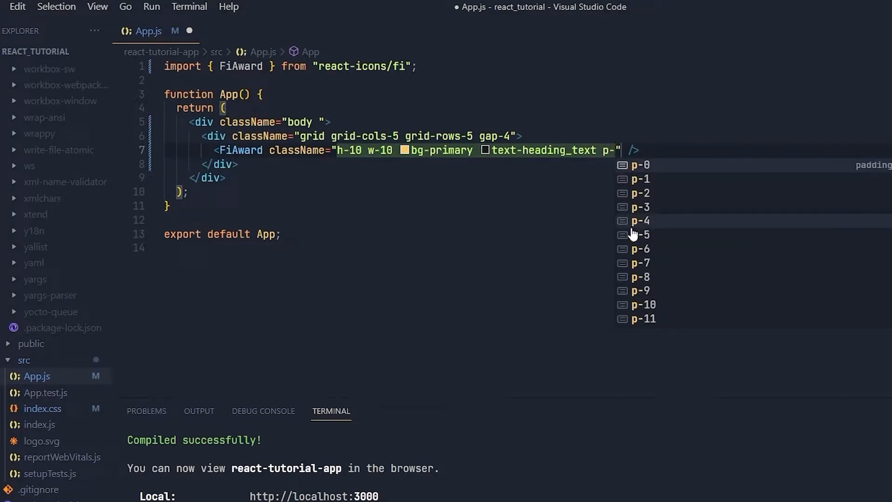
pyautogui.click(639, 222)
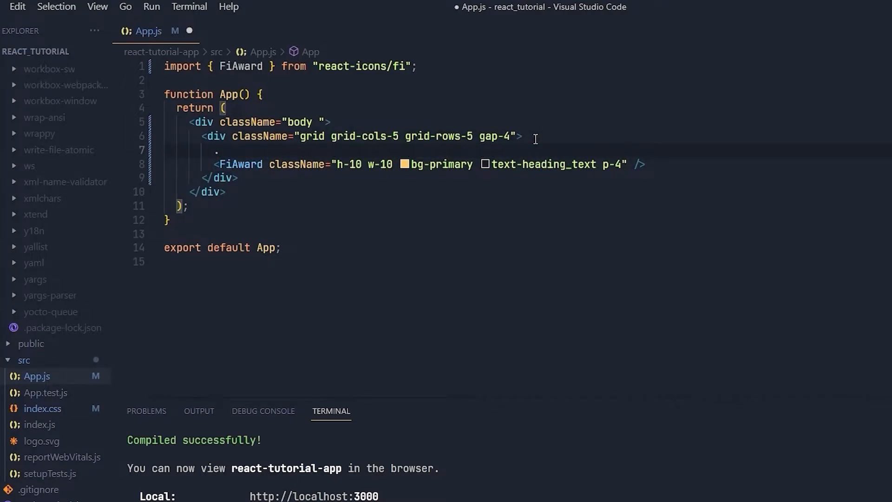
pyautogui.moveTo(577, 159)
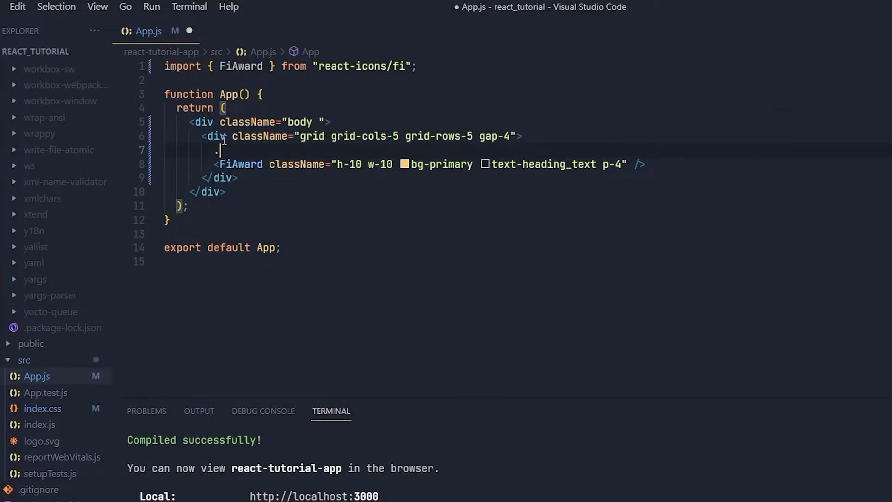
# Step: Wrap FiAward in a div carrying bg-primary text-heading_text p-4
pyautogui.write('div className="" >')
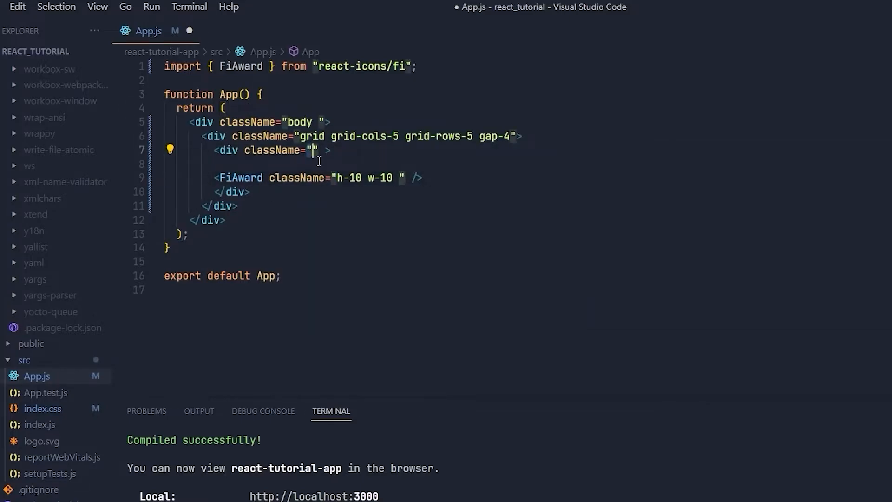
pyautogui.write('bg-primary text-heading_text p-4')
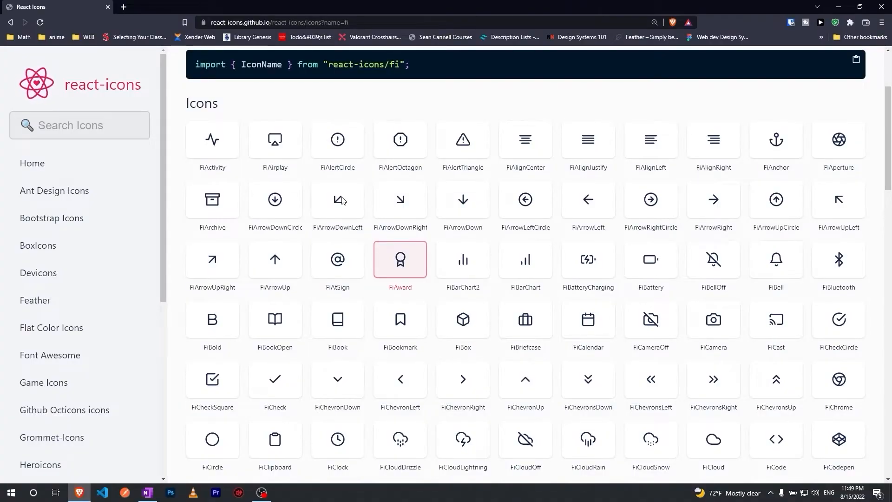
pyautogui.moveTo(640, 160)
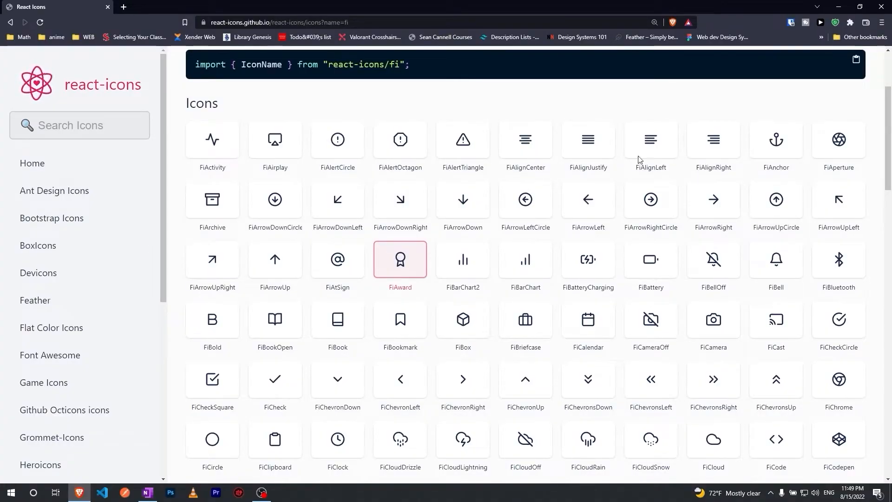
# Step: Import FiBox alongside FiAward and render it in a second tile div
pyautogui.click(463, 319)
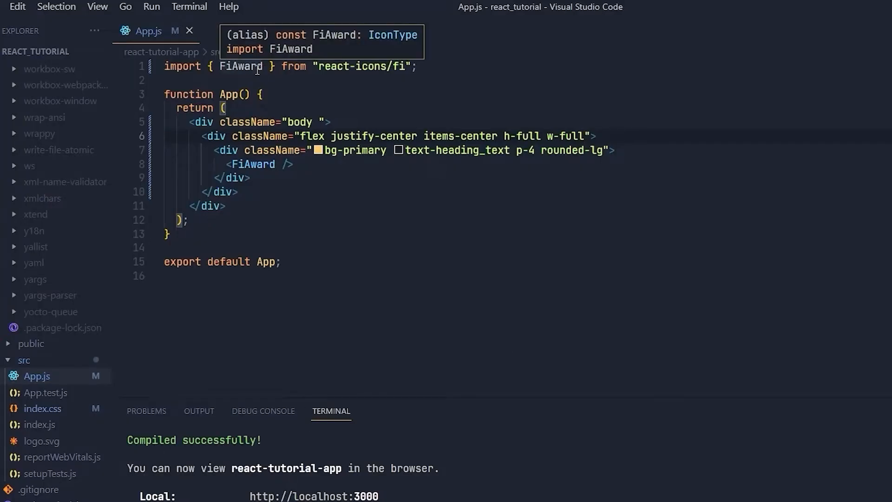
pyautogui.write(',FiBox')
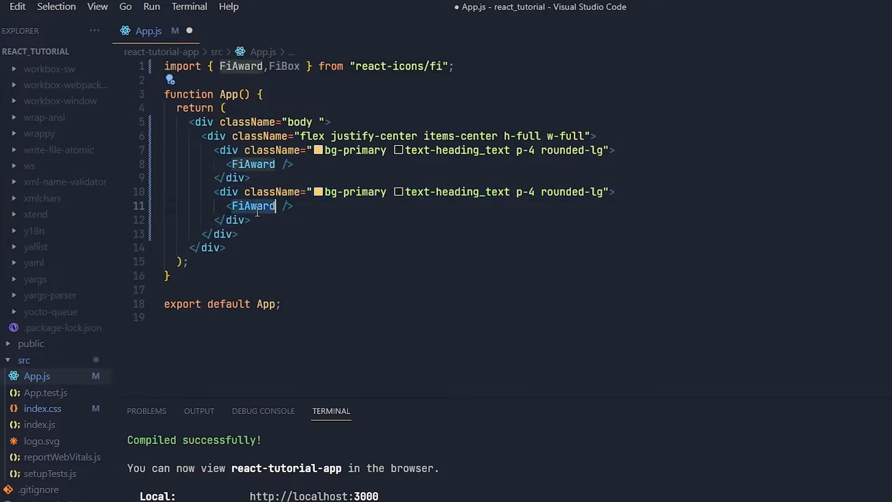
pyautogui.write('FiBox')
pyautogui.click(399, 136)
pyautogui.write(' gap-4')
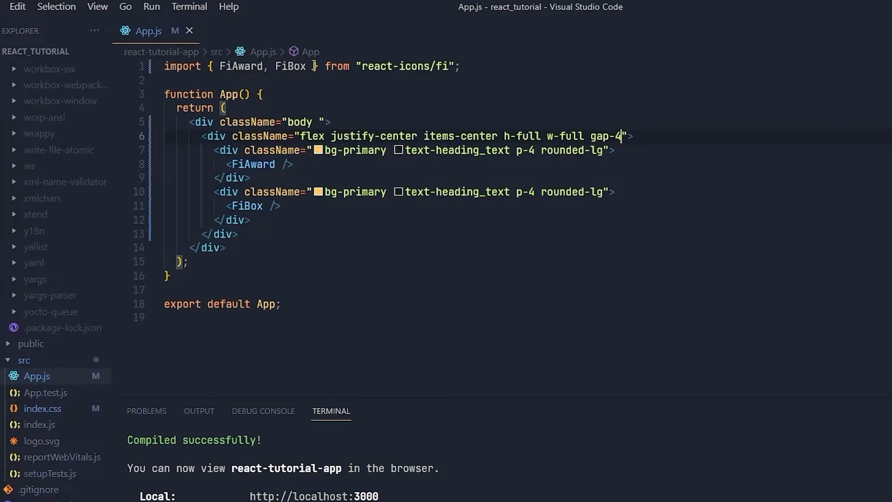
pyautogui.moveTo(444, 66)
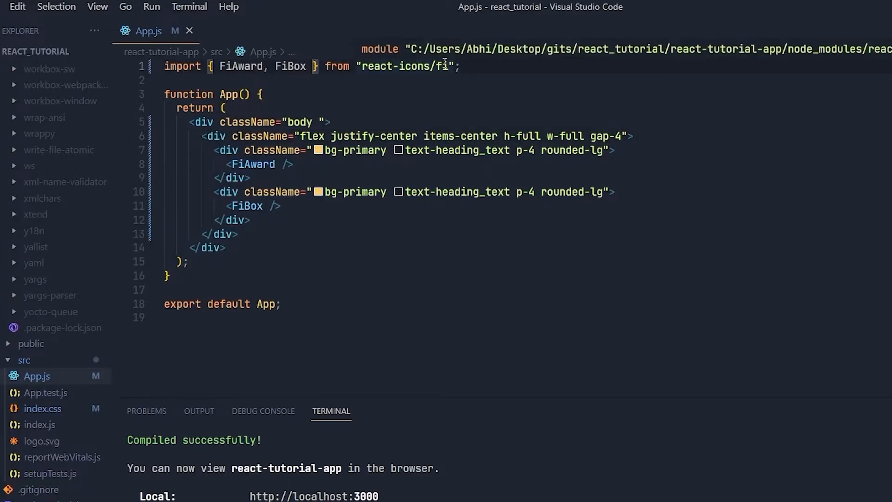
# Step: Copy the FiAlertCircle and FiArrowLeftCircle names from the Feather catalogue
pyautogui.click(79, 492)
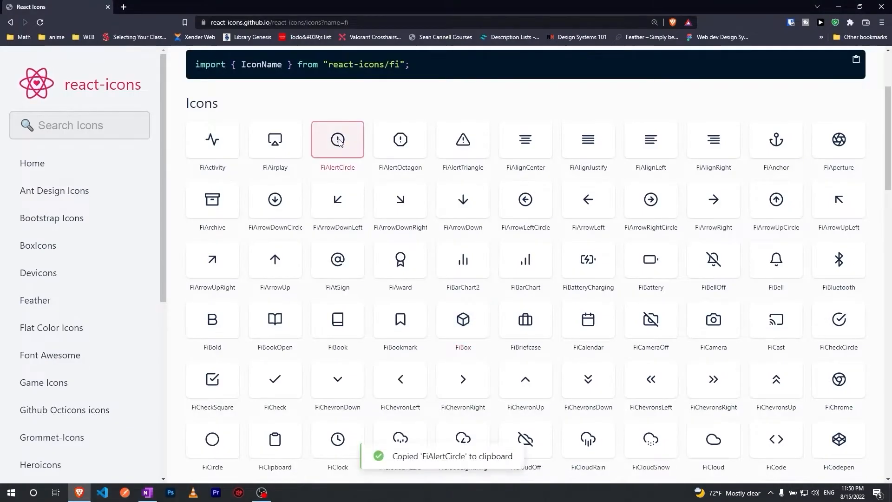
pyautogui.click(101, 493)
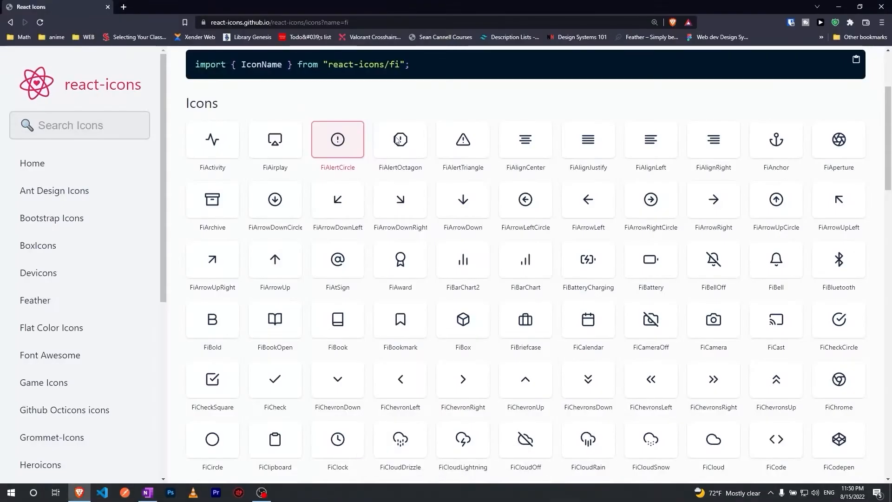
pyautogui.click(525, 199)
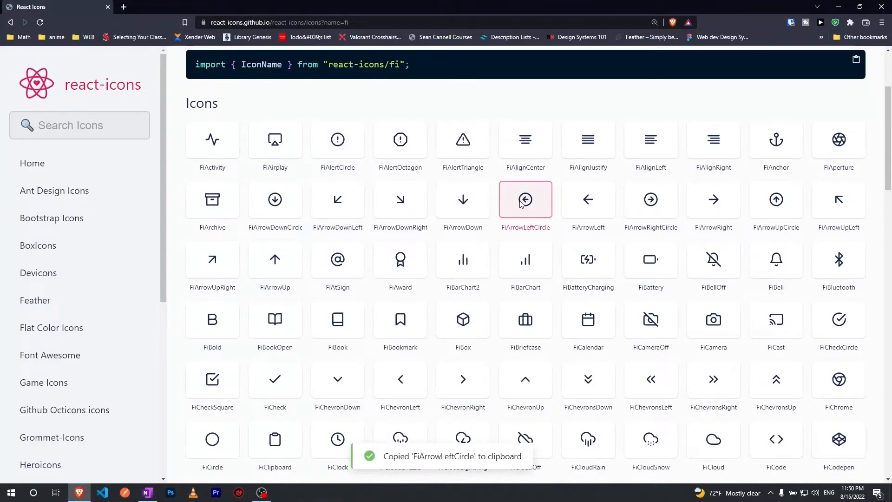
pyautogui.click(101, 493)
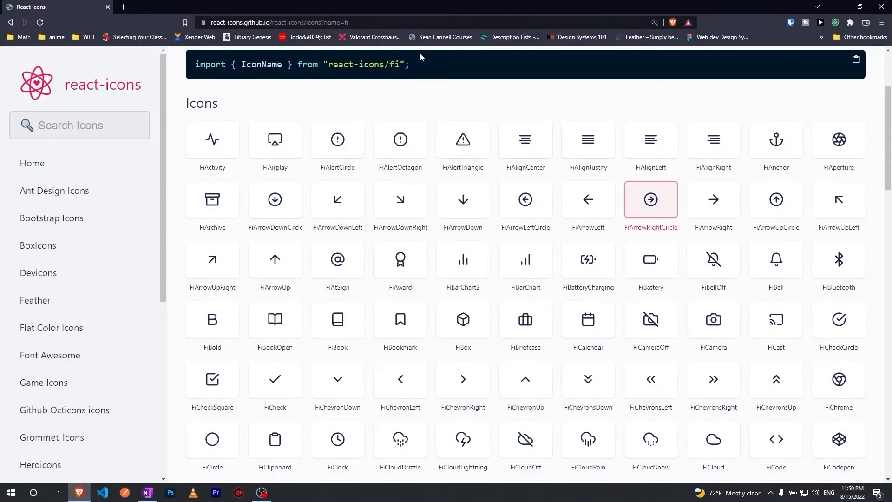
pyautogui.moveTo(35, 226)
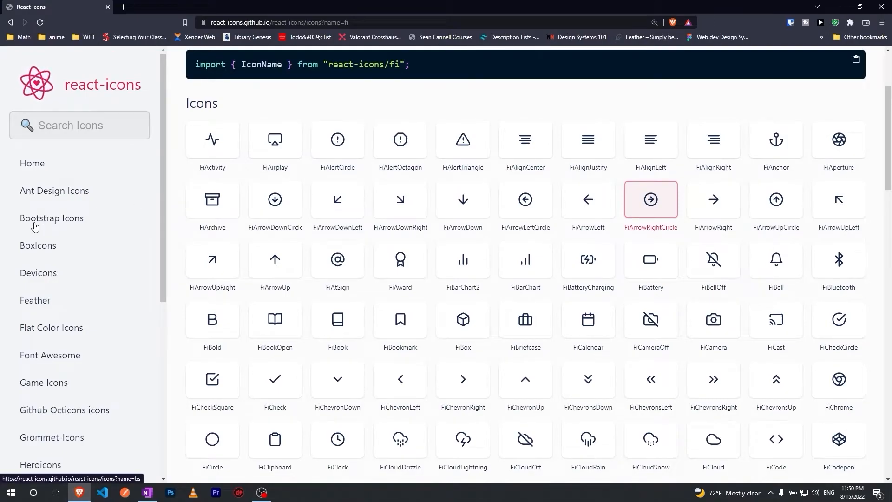
# Step: Copy the Bootstrap Icons import line and the BsFillAwardFill name, then return to the editor
pyautogui.click(52, 217)
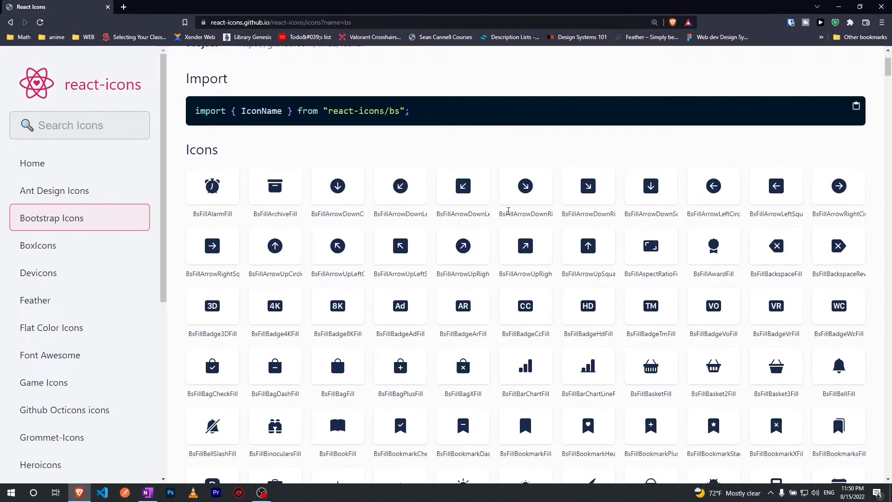
pyautogui.click(712, 246)
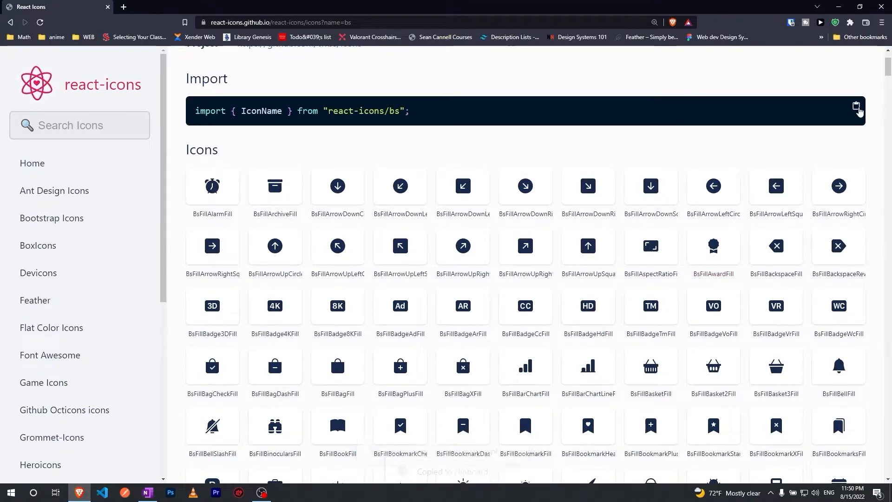
pyautogui.click(102, 492)
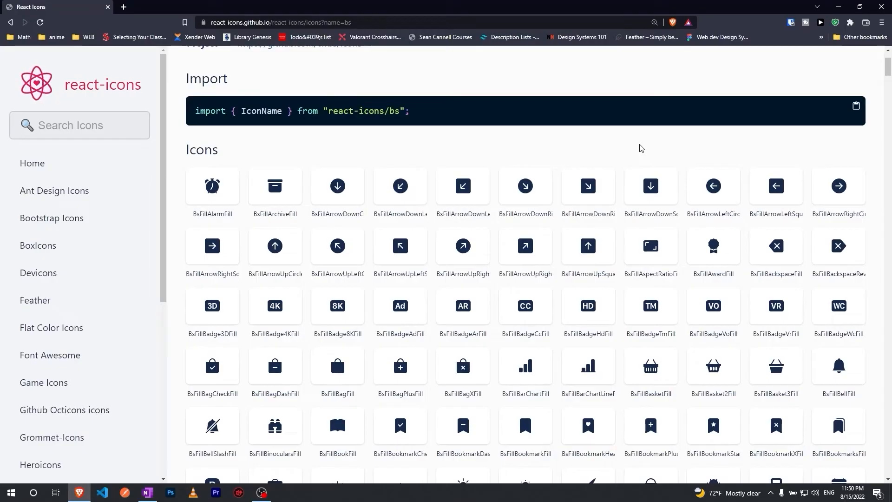
pyautogui.click(712, 245)
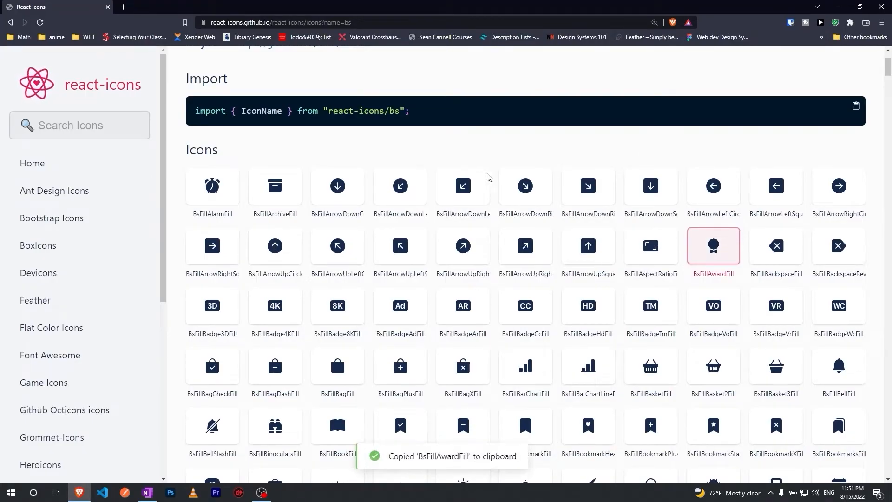
pyautogui.click(102, 492)
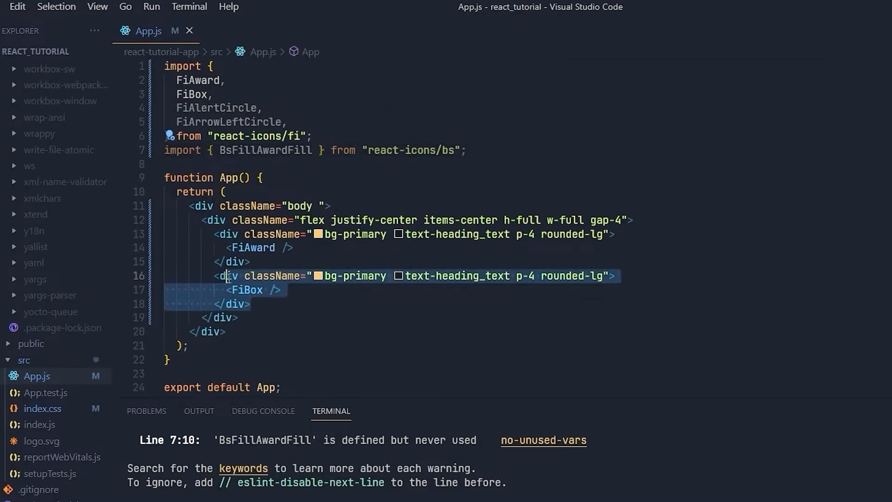
# Step: Duplicate the FiBox tile into FiAlertCircle and FiArrowLeftCircle tiles and save App.js
pyautogui.click(226, 276)
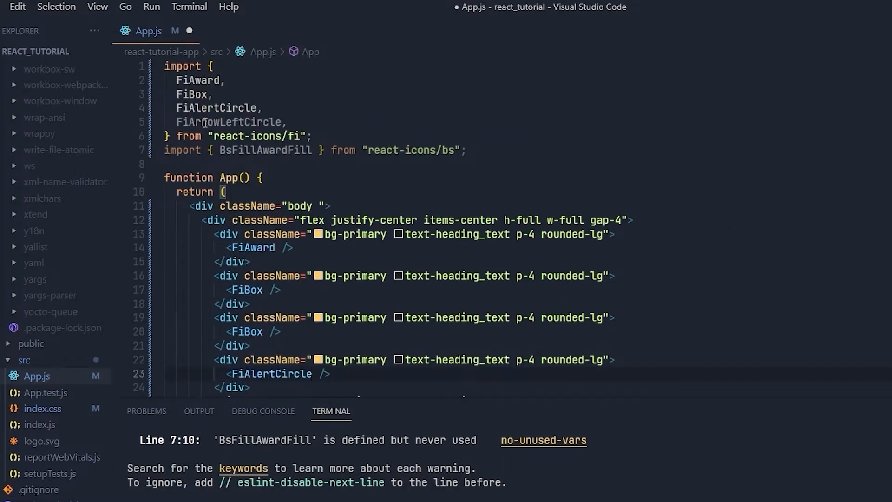
pyautogui.scroll(-3)
pyautogui.write('<FiArrowLeftCircle />')
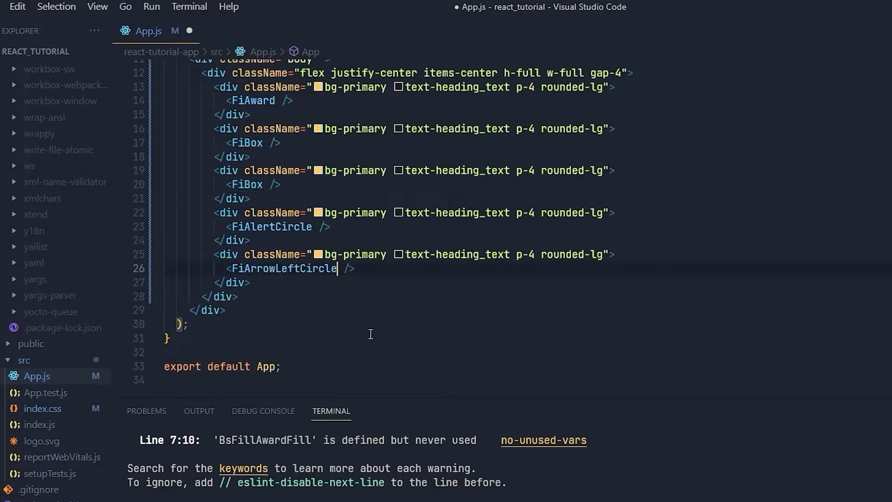
pyautogui.press('ctrl+s')
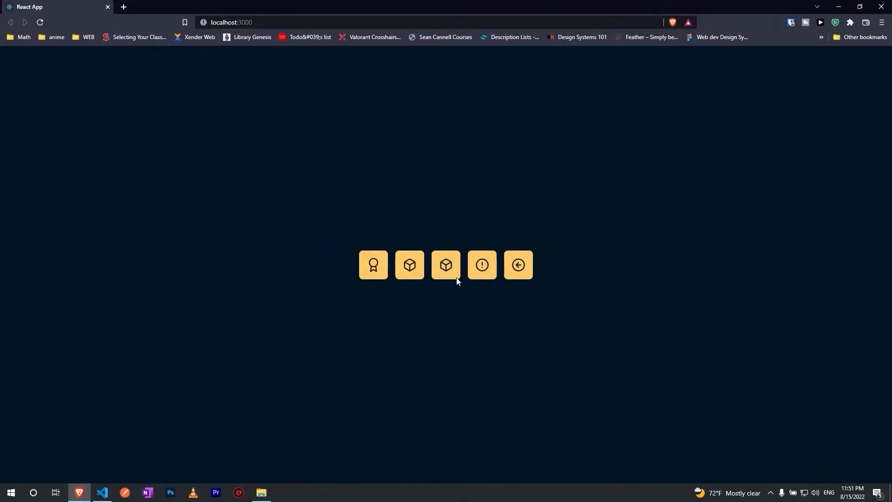
# Step: Check in Brave that the third tile now renders the filled BsFillAwardFill icon
pyautogui.click(103, 496)
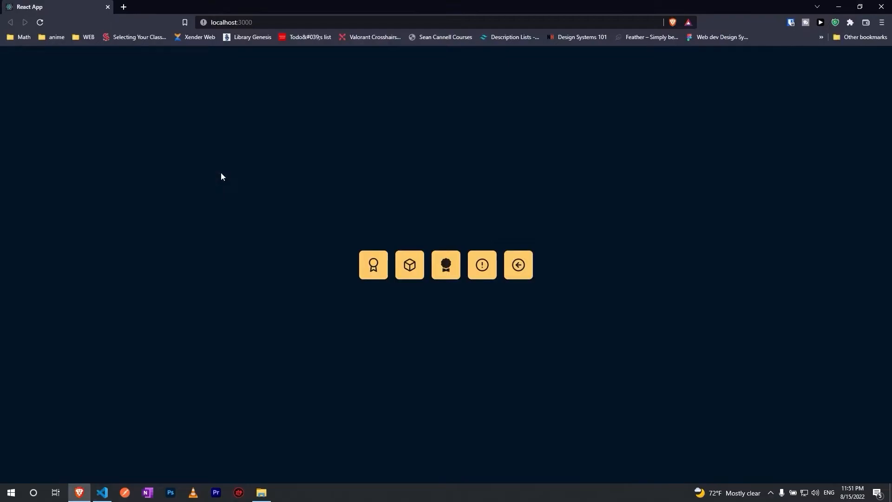
pyautogui.moveTo(625, 256)
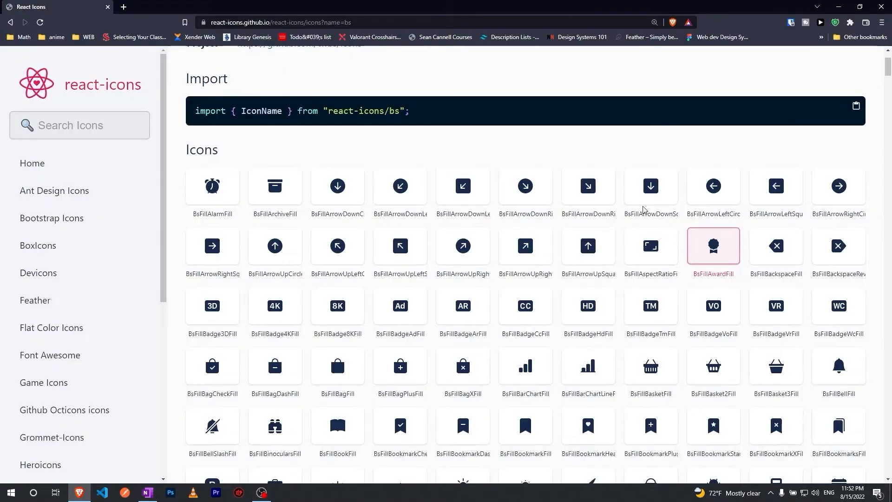
pyautogui.moveTo(426, 120)
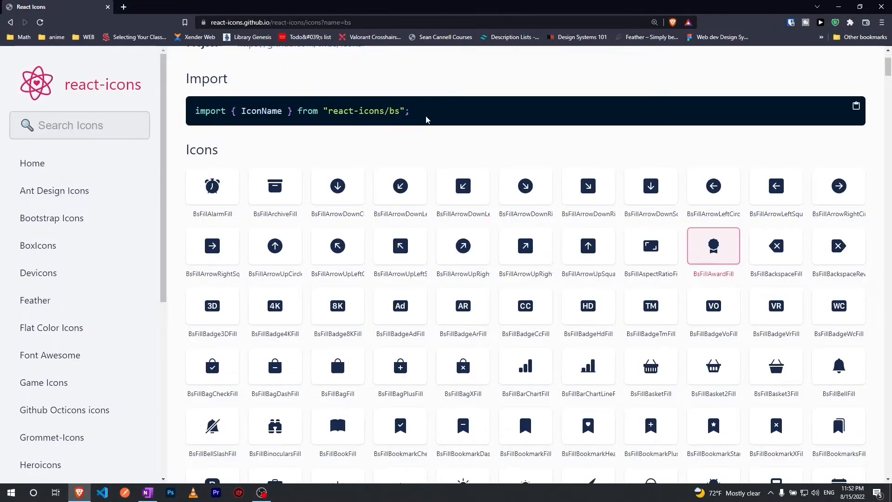
pyautogui.moveTo(500, 371)
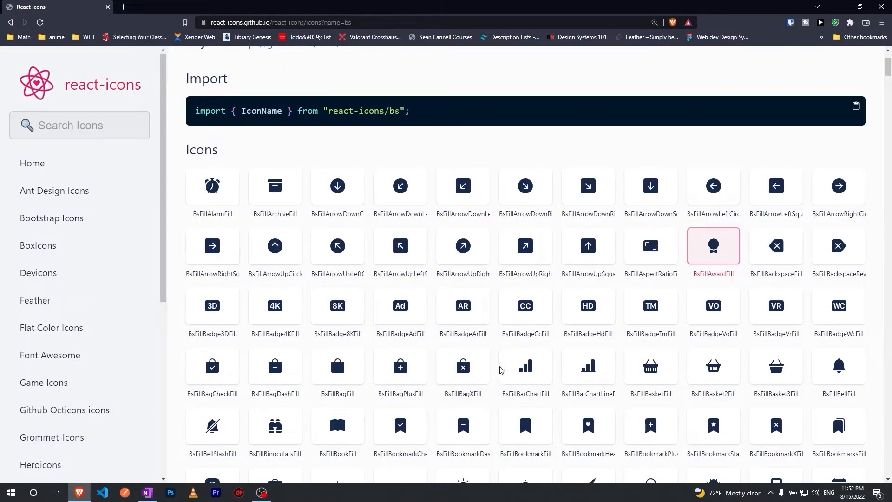
# Step: Browse the Bootstrap gallery, then the Feather collection, then switch to Ionicons 5
pyautogui.scroll(-3)
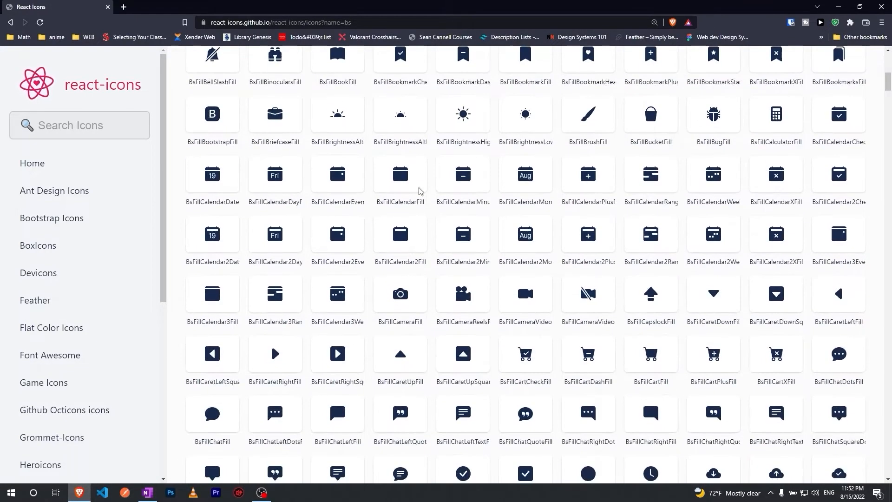
pyautogui.click(35, 301)
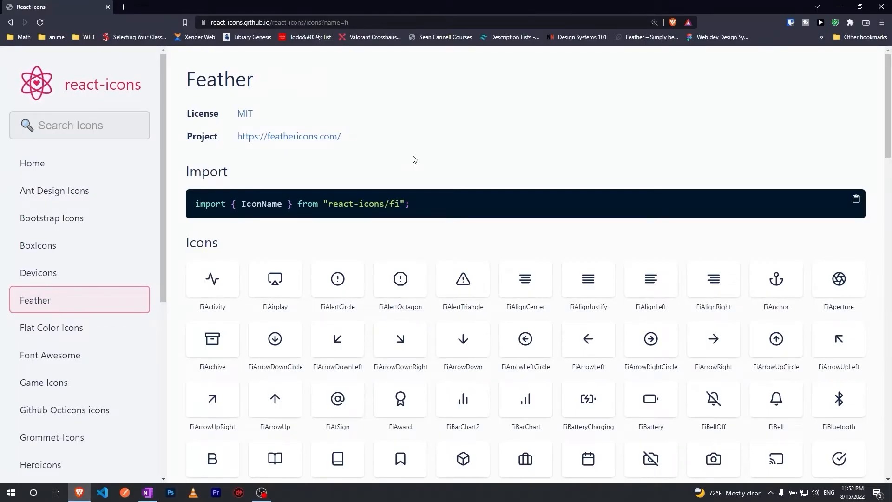
pyautogui.moveTo(184, 112)
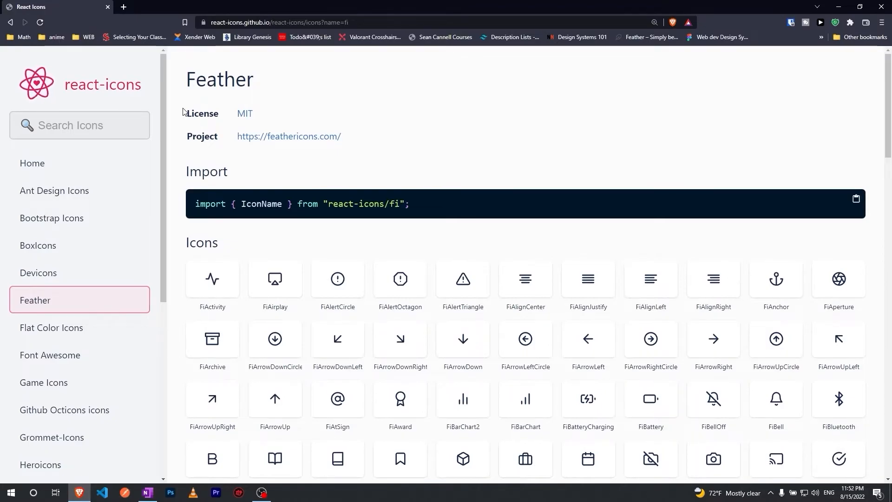
pyautogui.scroll(-3)
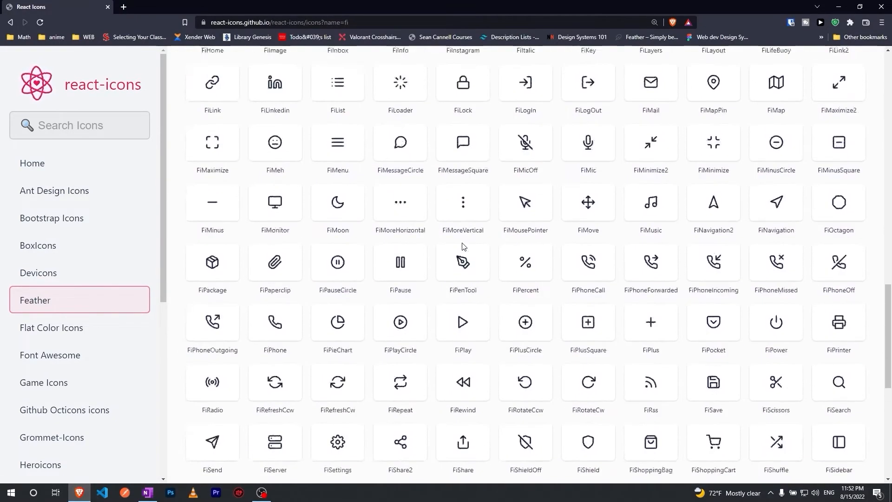
pyautogui.scroll(-3)
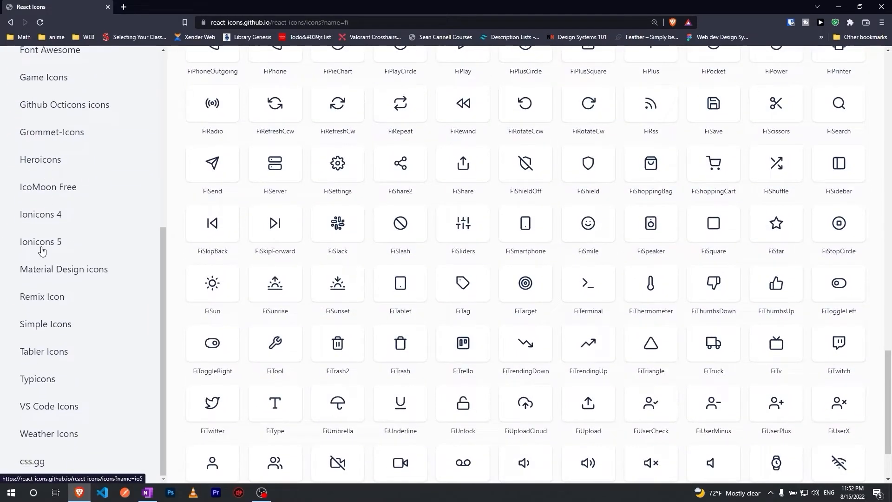
pyautogui.click(40, 241)
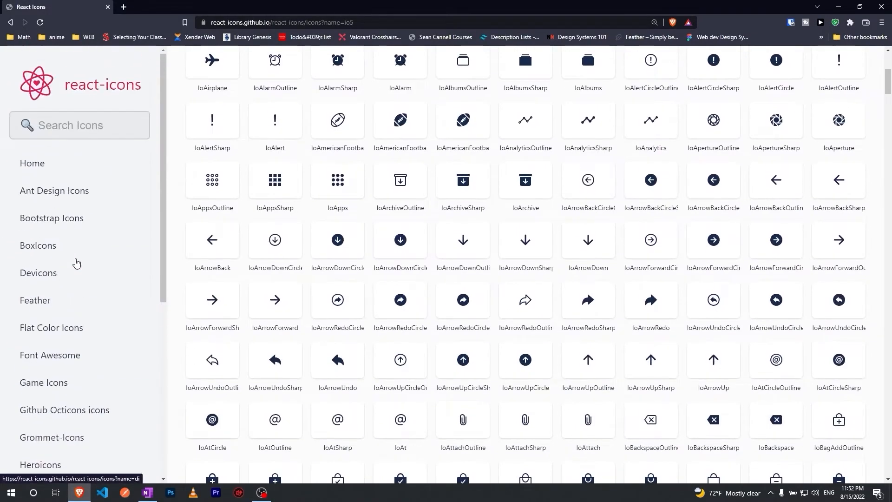
pyautogui.moveTo(85, 108)
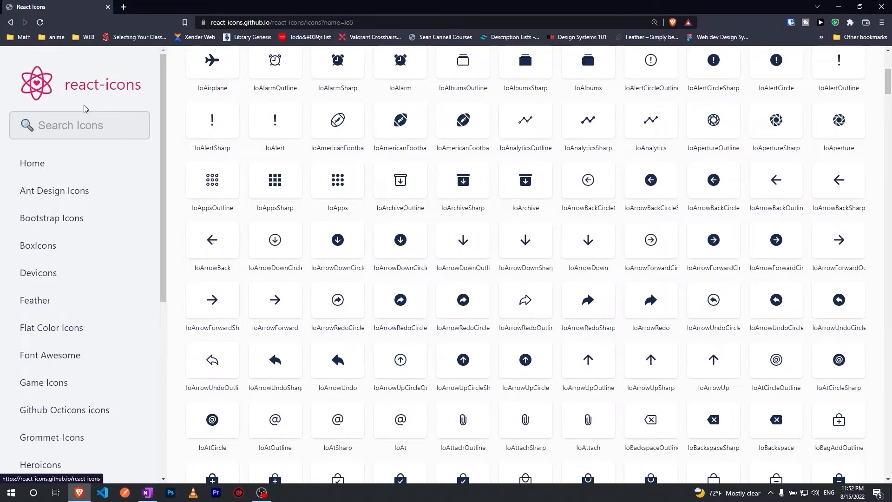
pyautogui.moveTo(82, 95)
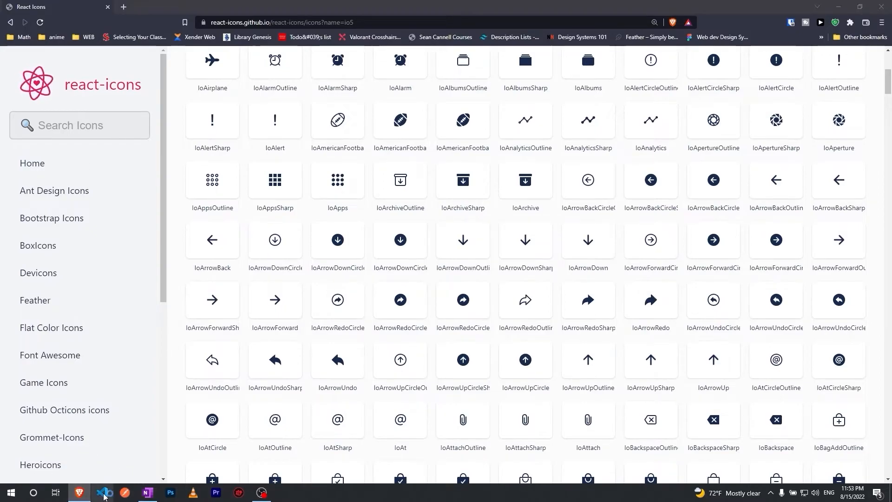
# Step: Filter node_modules to 'react-icon' and expand react-icons down to its fi Feather folder
pyautogui.click(102, 492)
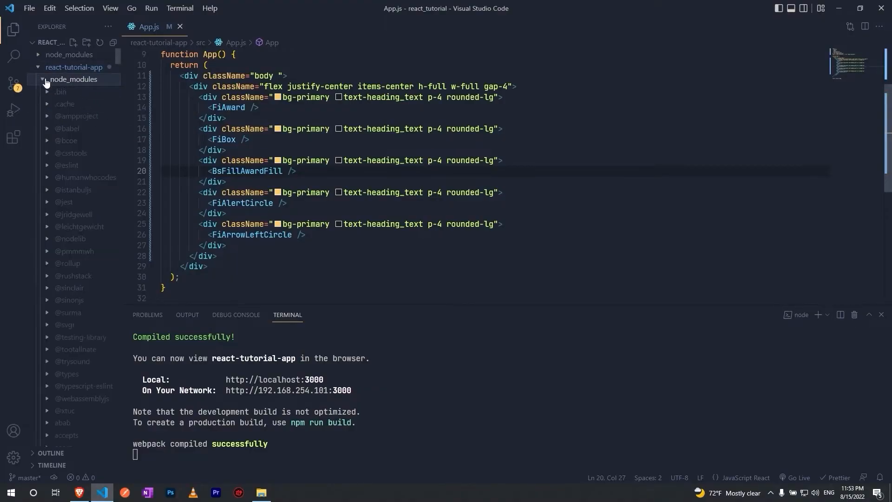
pyautogui.moveTo(104, 80)
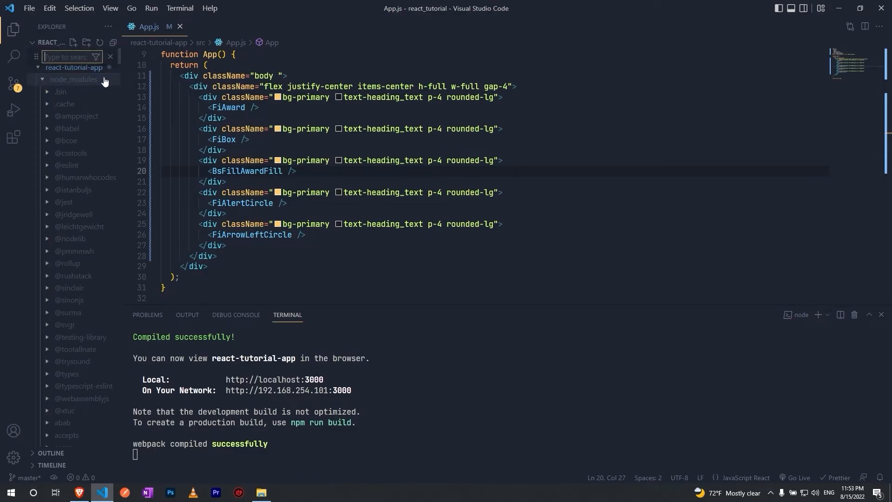
pyautogui.write('react-icon')
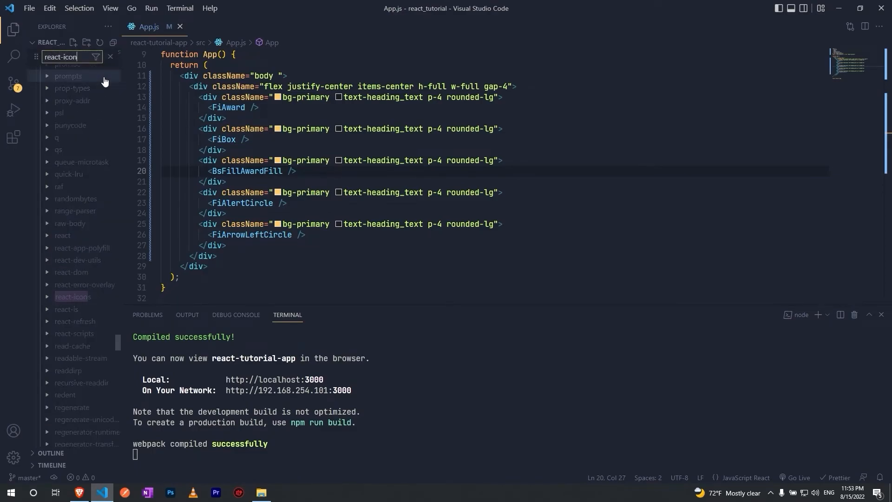
pyautogui.click(73, 297)
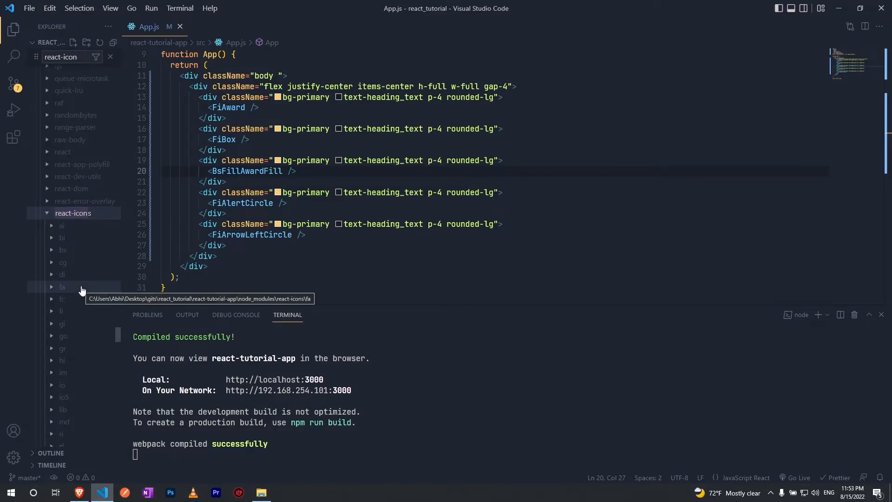
pyautogui.scroll(-3)
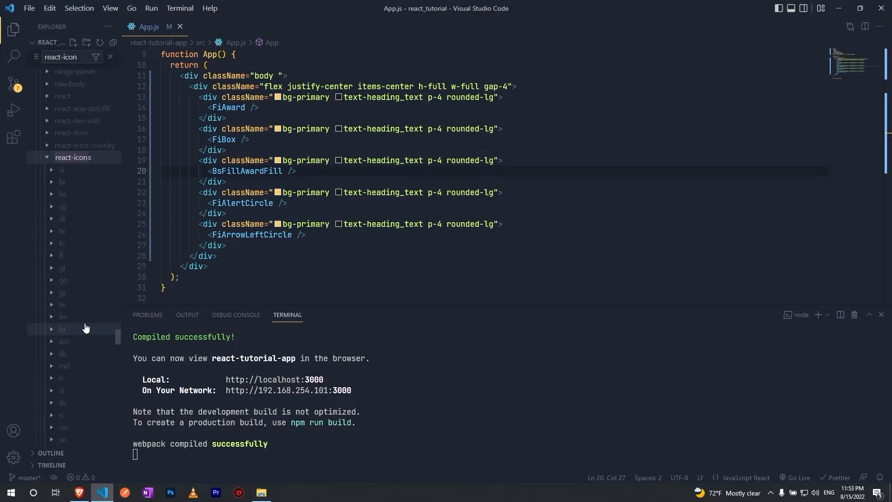
pyautogui.moveTo(61, 262)
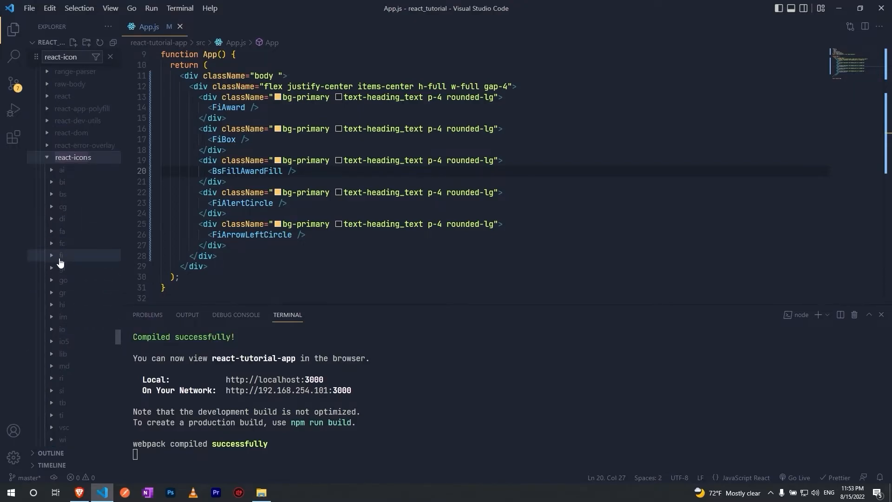
pyautogui.scroll(3)
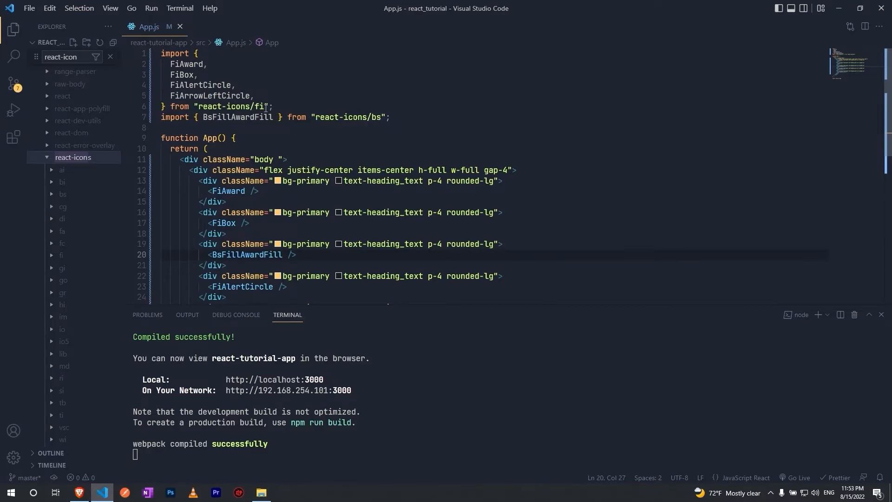
pyautogui.click(62, 254)
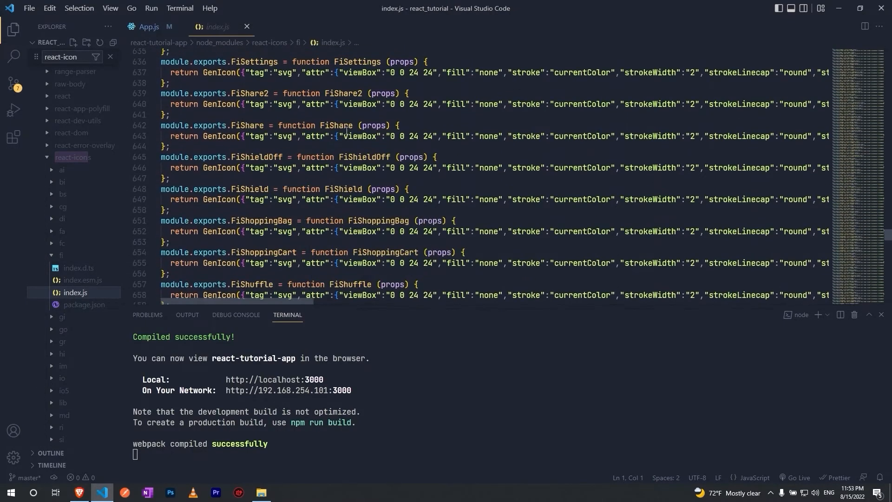
# Step: Scroll fi/index.js through exports like FiSunset and FiTag, then collapse the fi folder
pyautogui.scroll(-3)
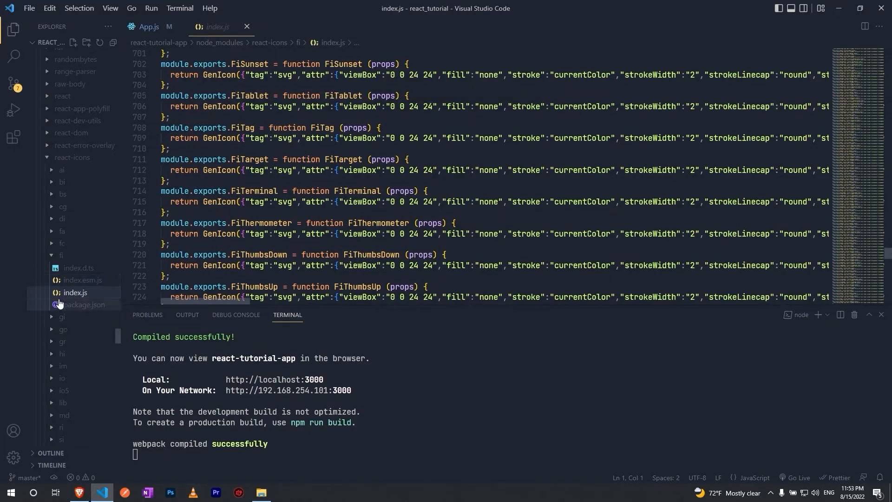
pyautogui.click(61, 255)
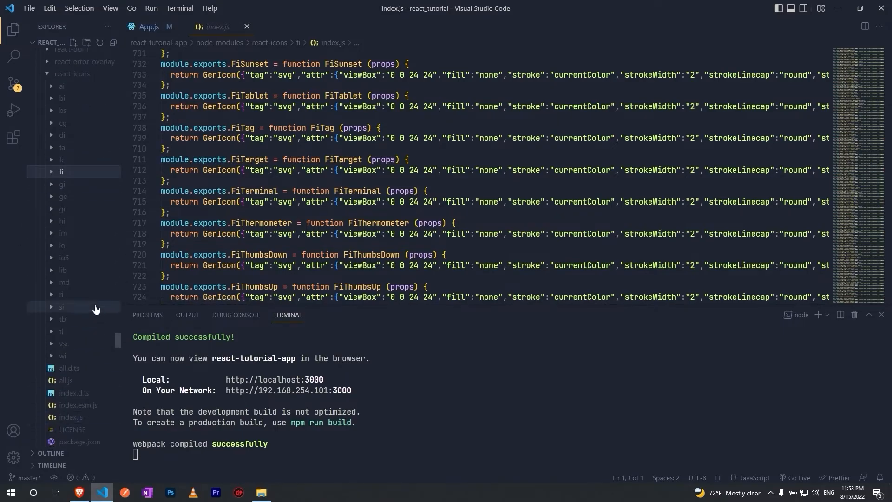
pyautogui.scroll(-3)
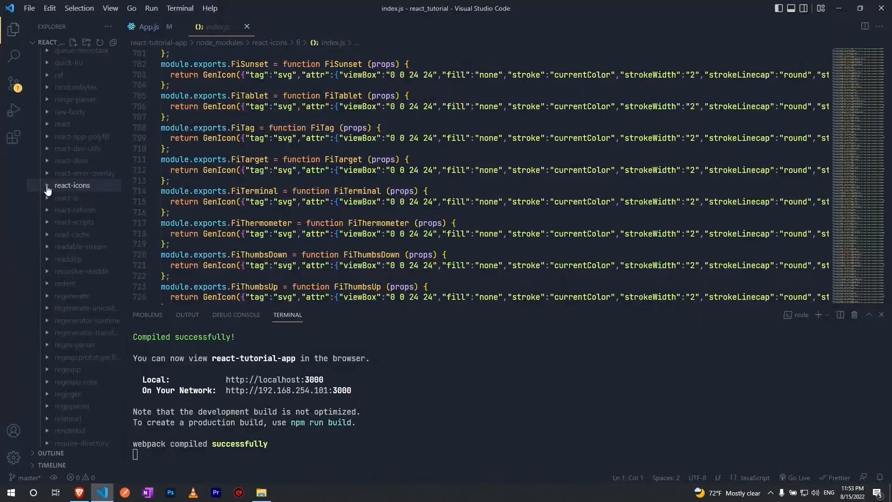
pyautogui.moveTo(550, 361)
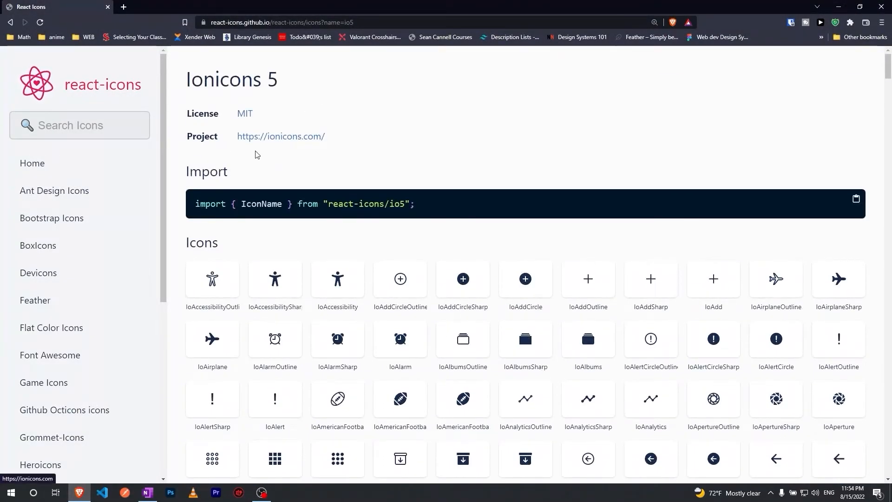
pyautogui.moveTo(38, 222)
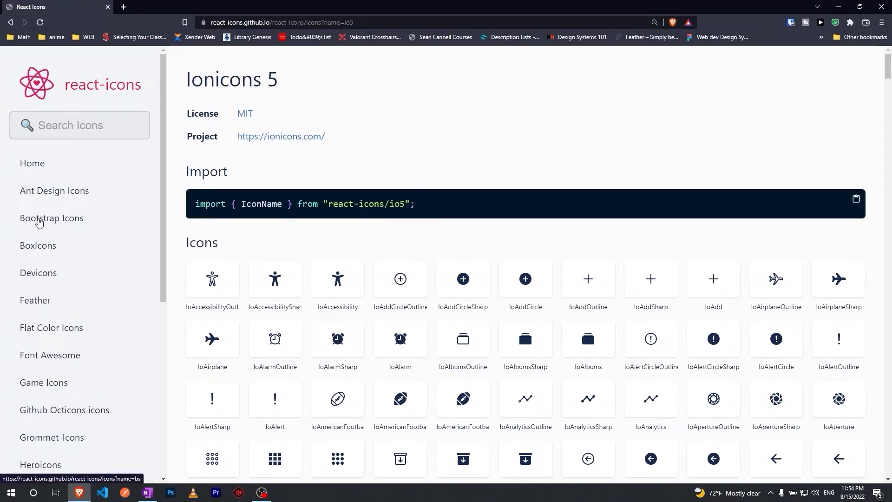
# Step: Open feathericons.com in a new browser tab from the Ionicons 5 page
pyautogui.click(651, 37)
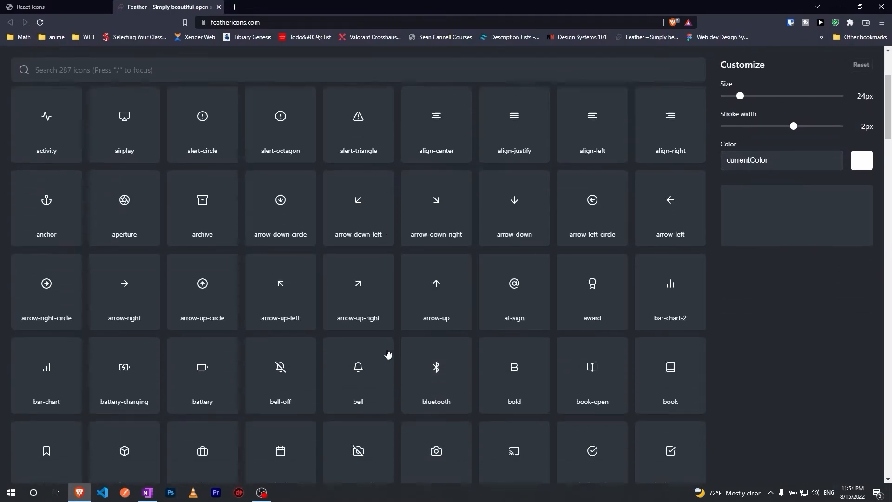
# Step: Scroll the feathericons.com grid to icons like bookmark, calendar and chevrons
pyautogui.scroll(-3)
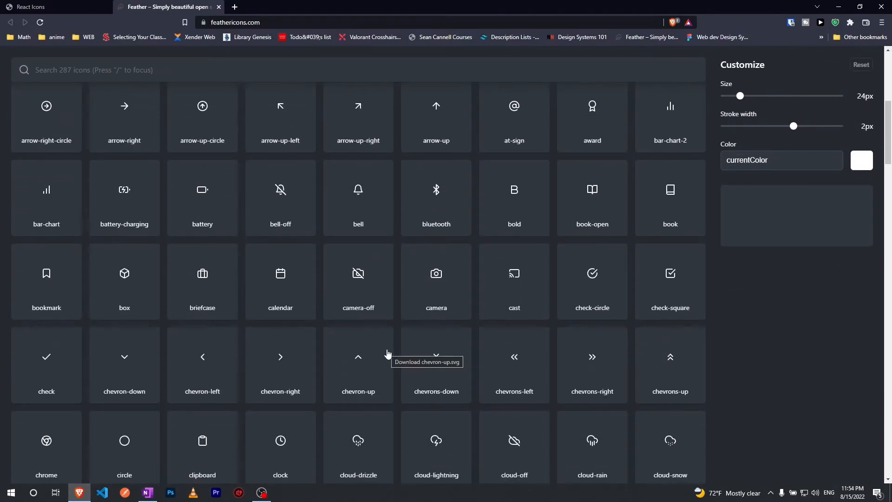